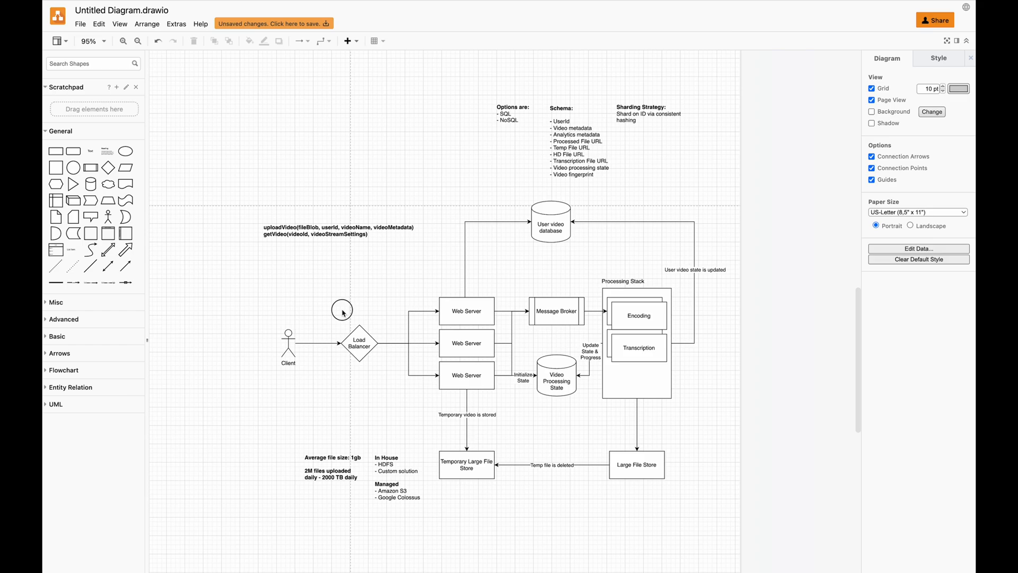
mouse_move(462, 173)
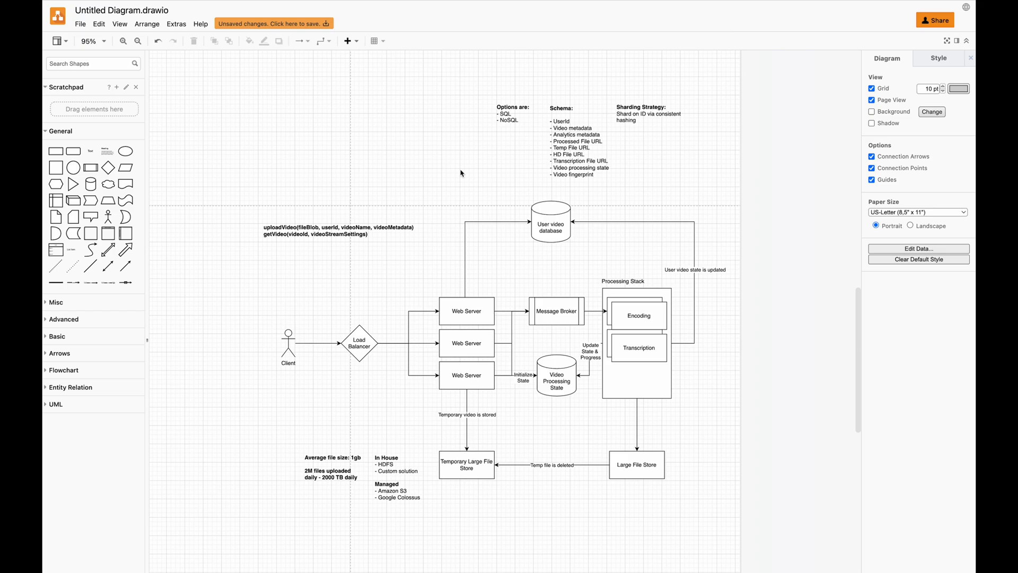
mouse_move(439, 276)
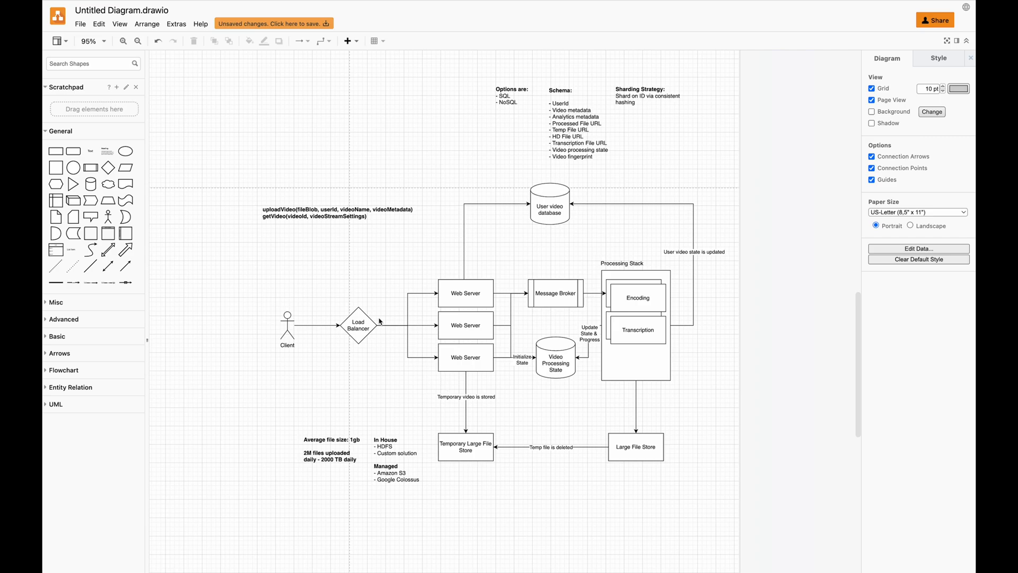
mouse_move(404, 255)
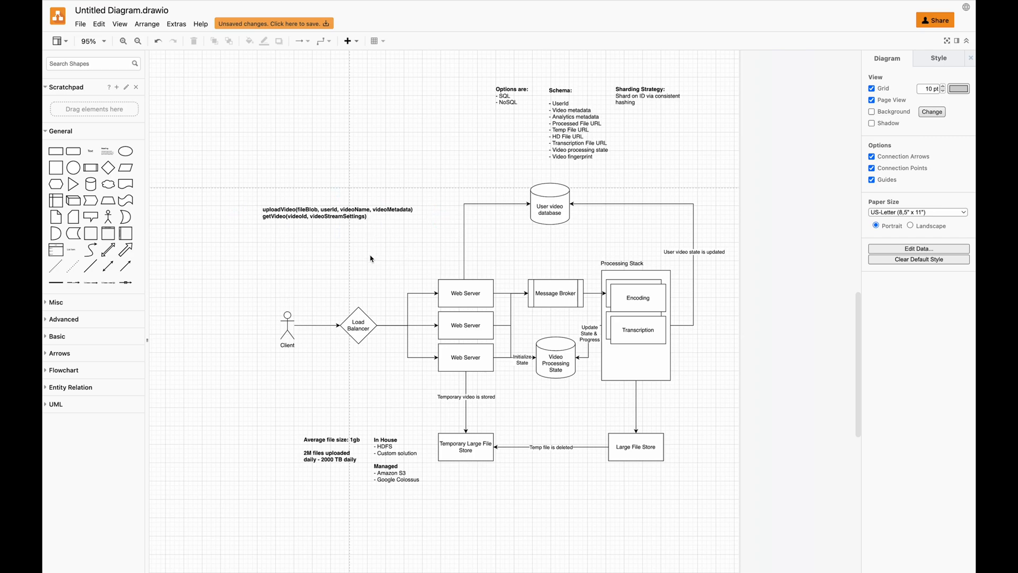
mouse_move(415, 194)
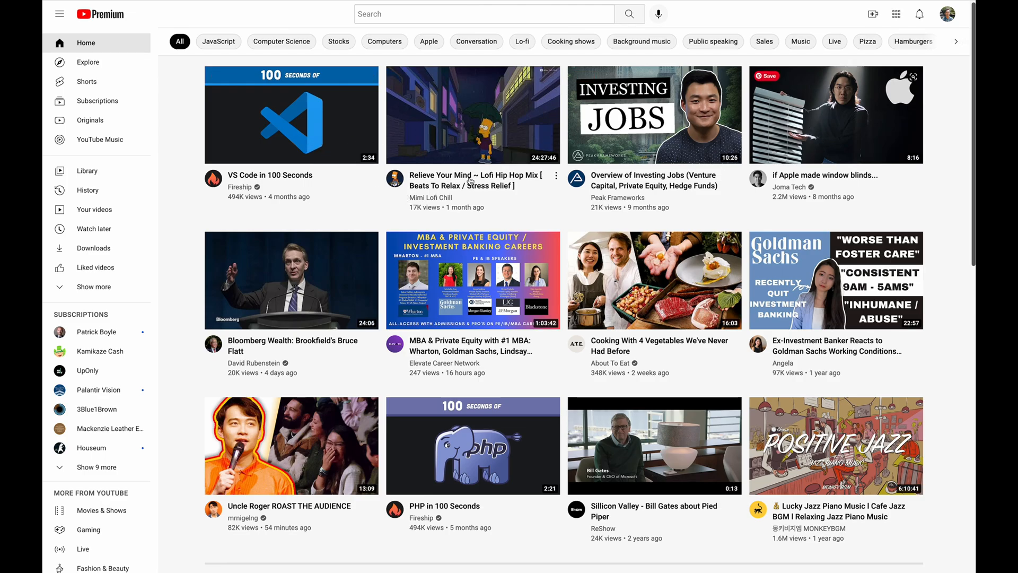
Open the Bloomberg Wealth interview video on YouTube
scroll(down, 3)
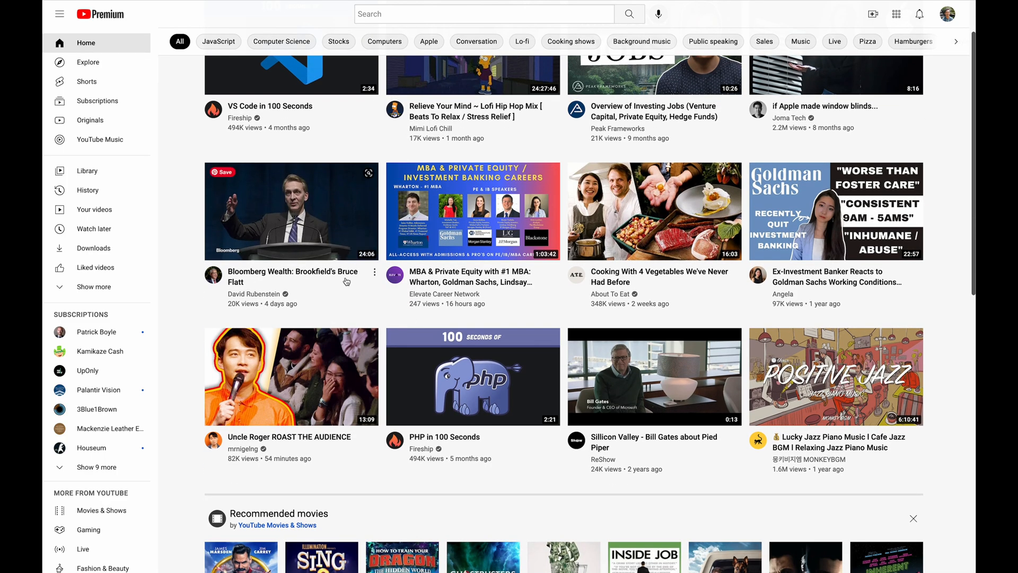
click(291, 210)
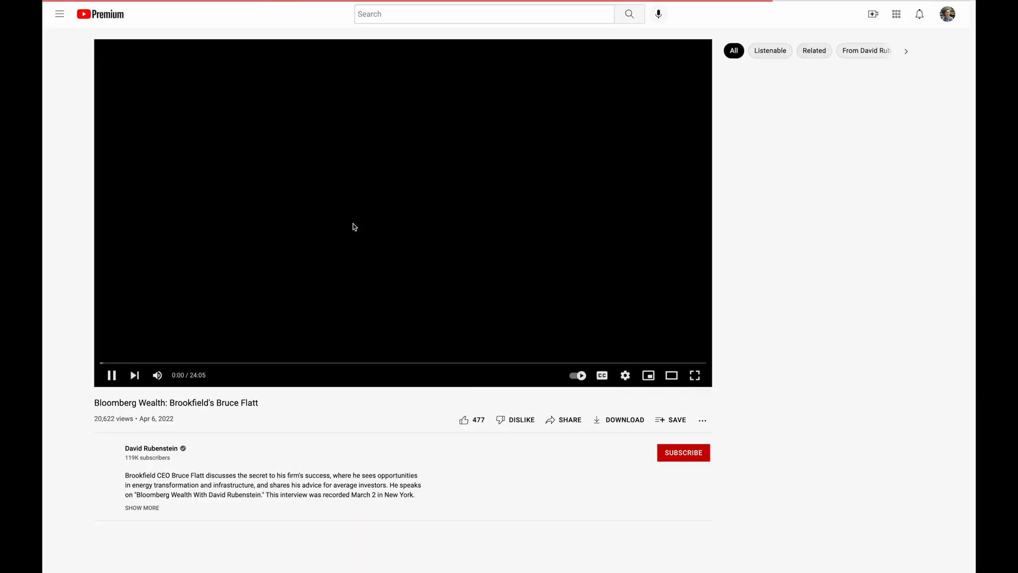
click(354, 226)
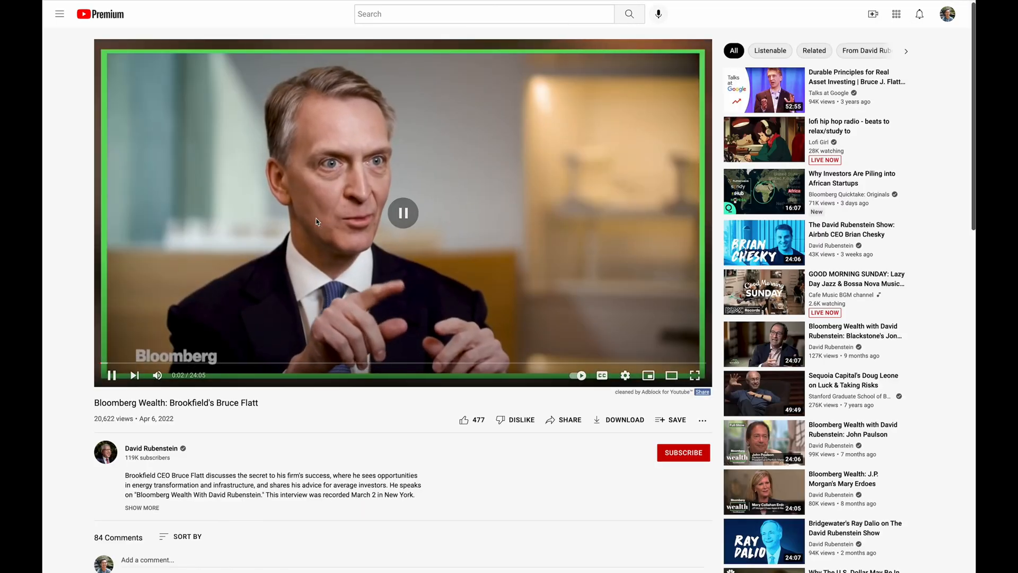
Inspect the video page's network requests in the browser developer tools
right_click(305, 420)
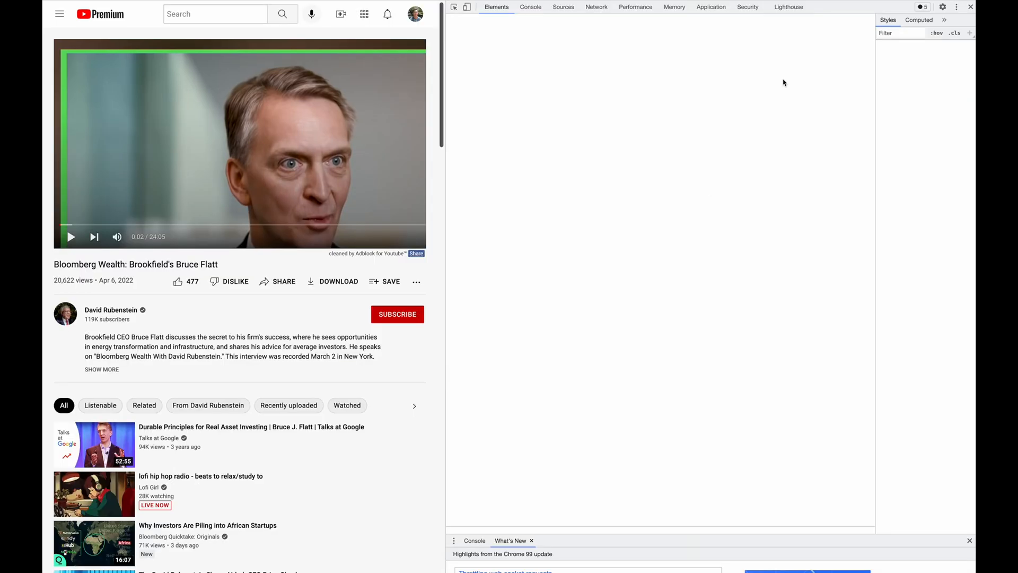
click(595, 7)
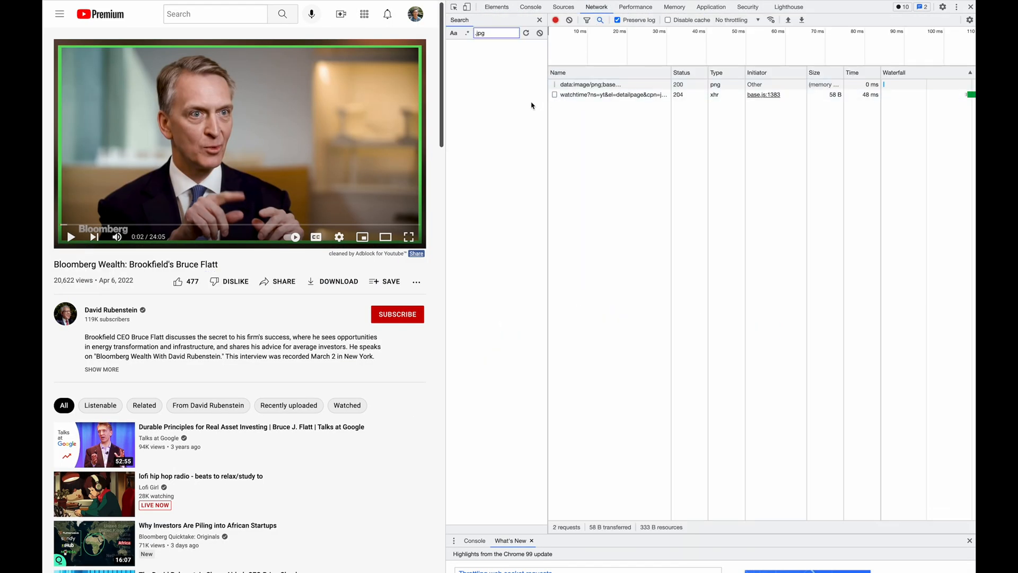
click(609, 95)
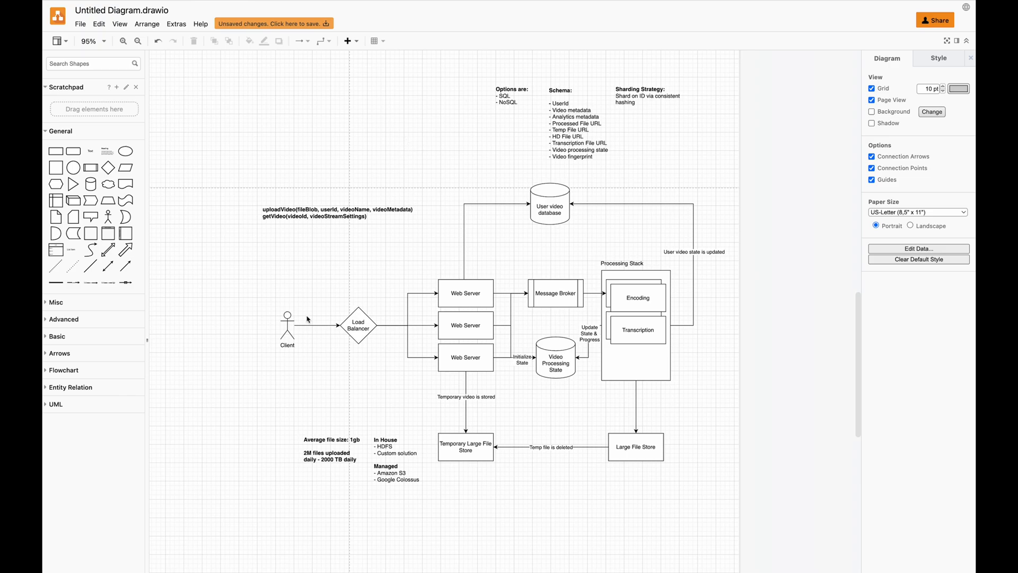
click(336, 210)
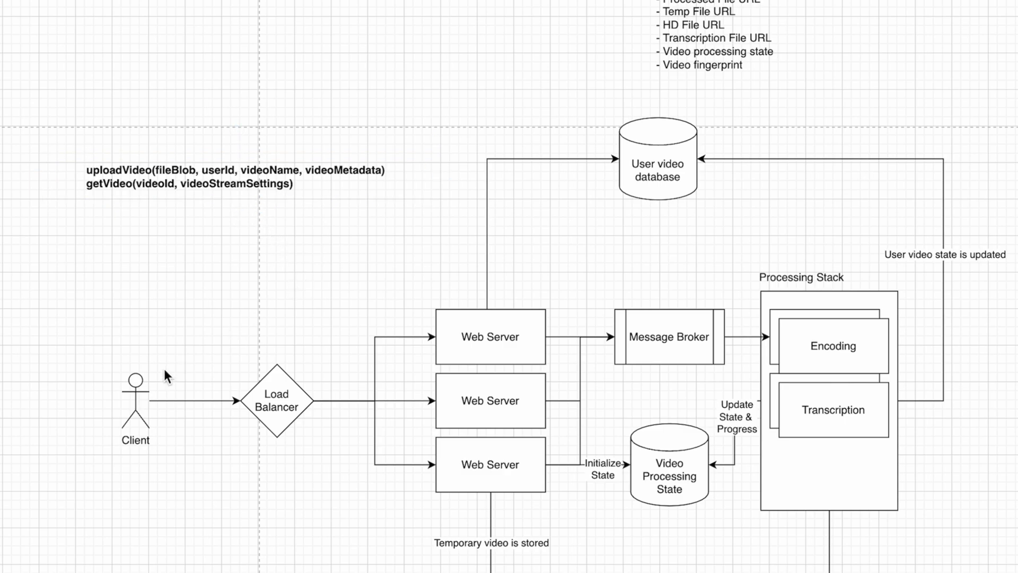
Select and then deselect the Load Balancer shape in the draw.io diagram
click(134, 392)
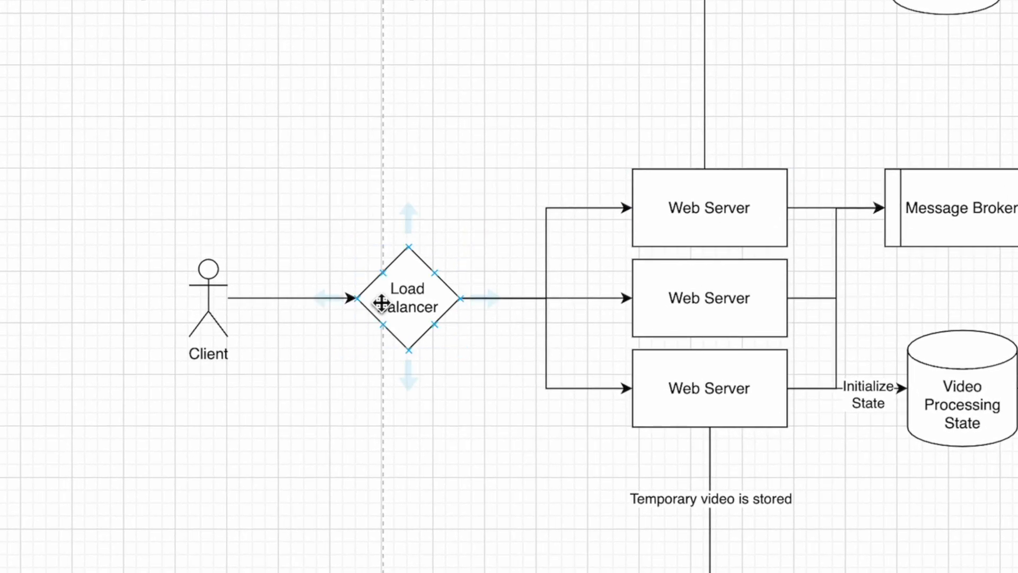
click(708, 388)
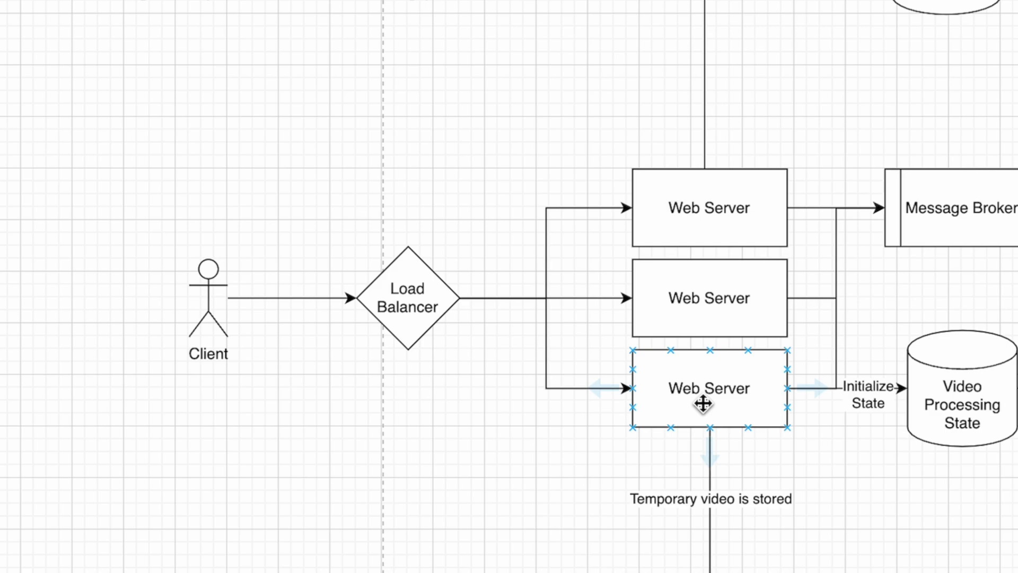
click(609, 149)
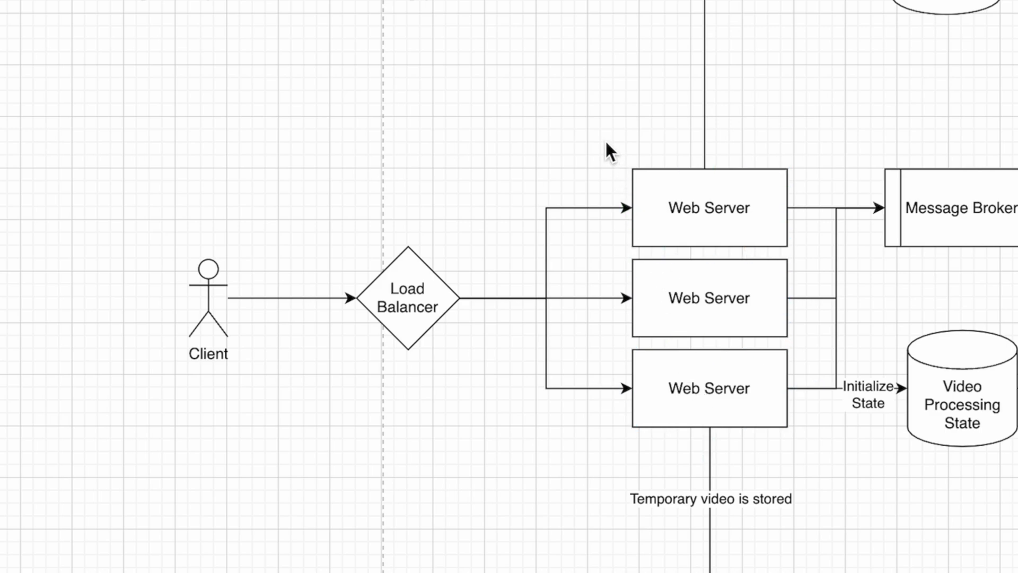
mouse_move(612, 181)
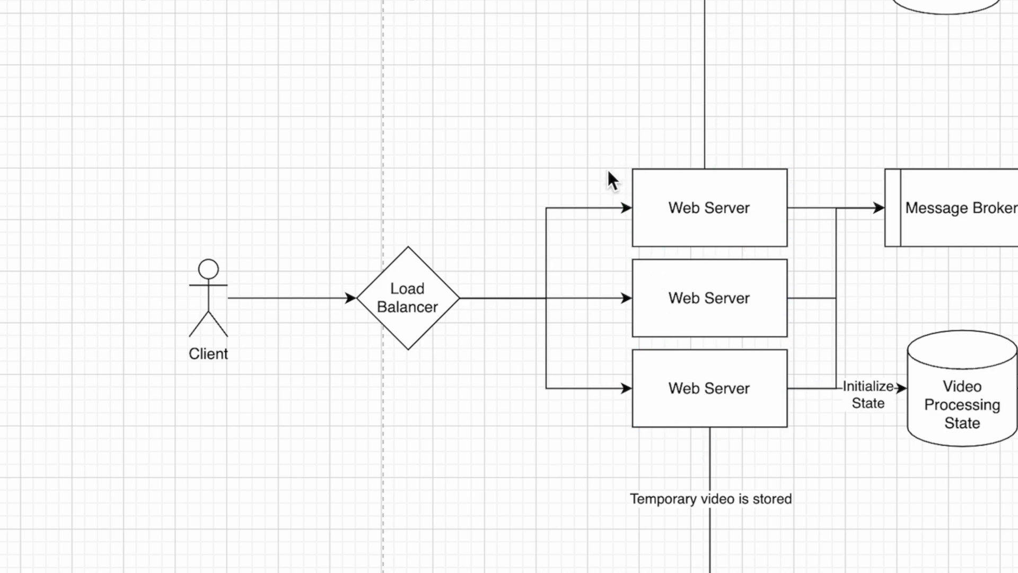
click(709, 208)
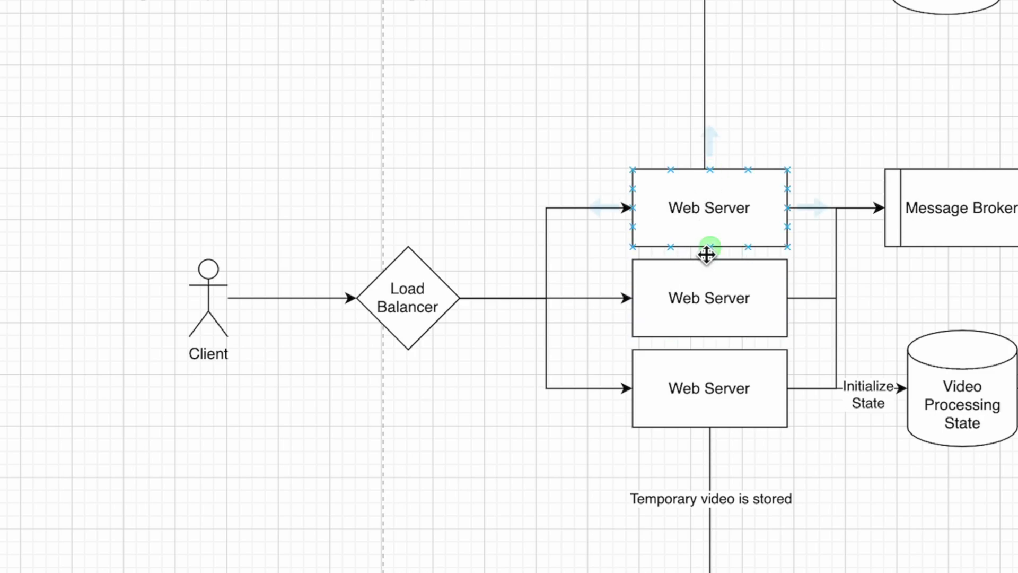
click(407, 306)
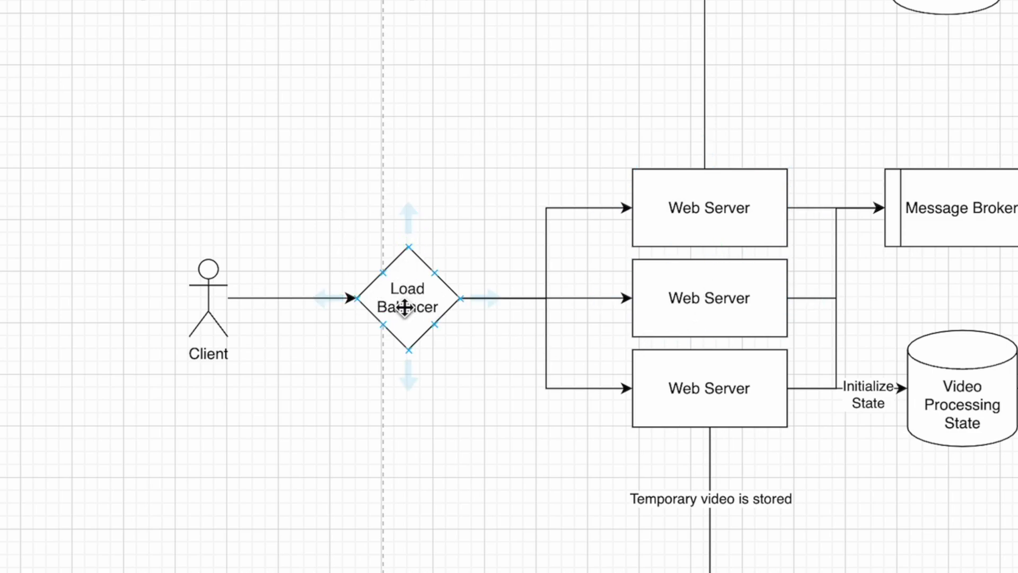
click(407, 306)
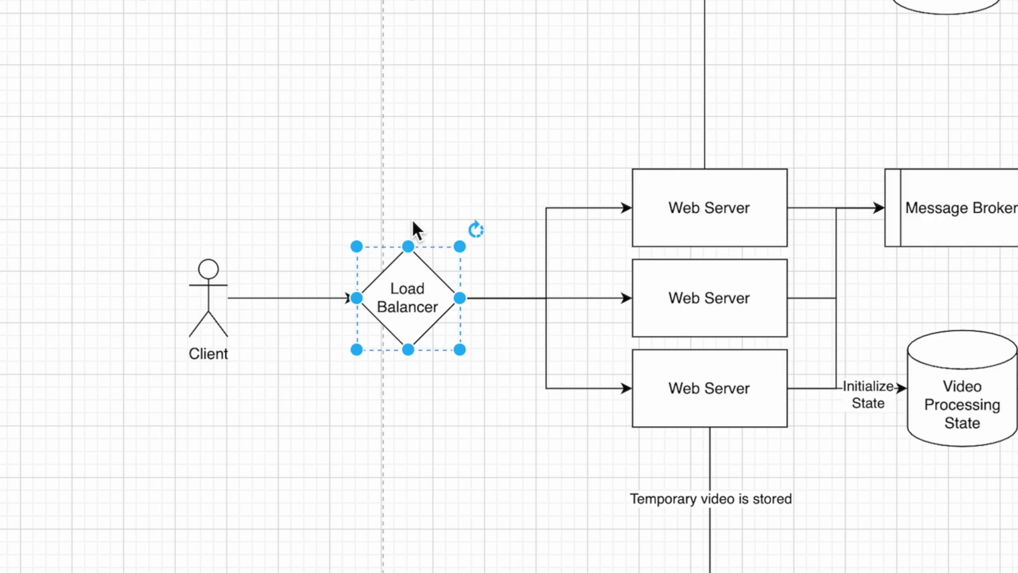
mouse_move(684, 304)
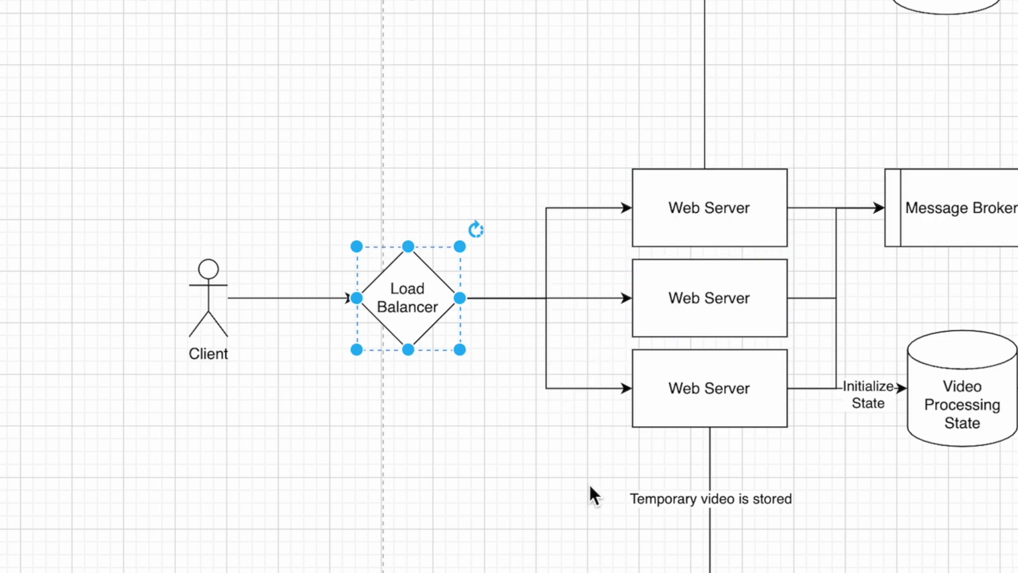
mouse_move(579, 448)
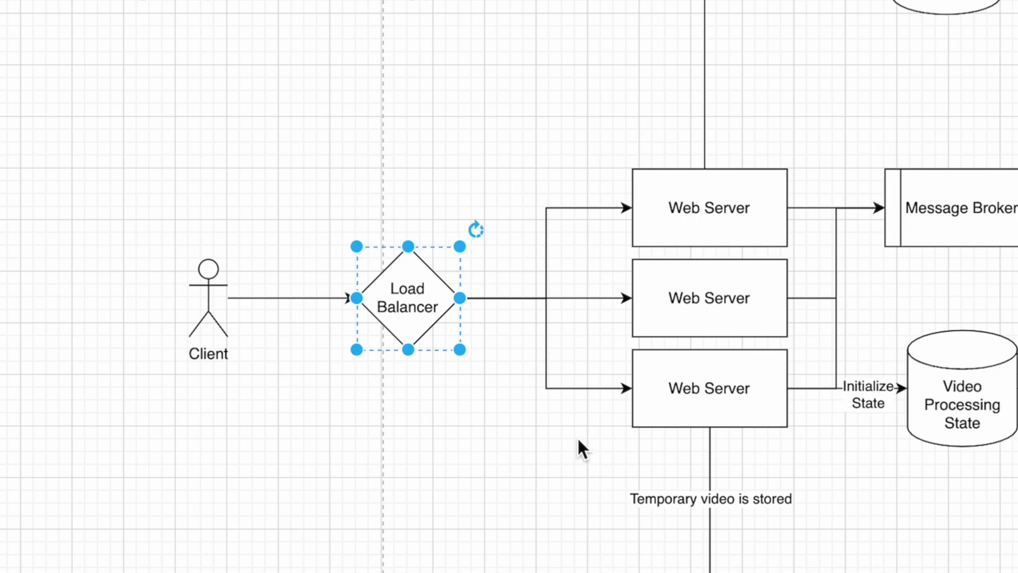
mouse_move(577, 436)
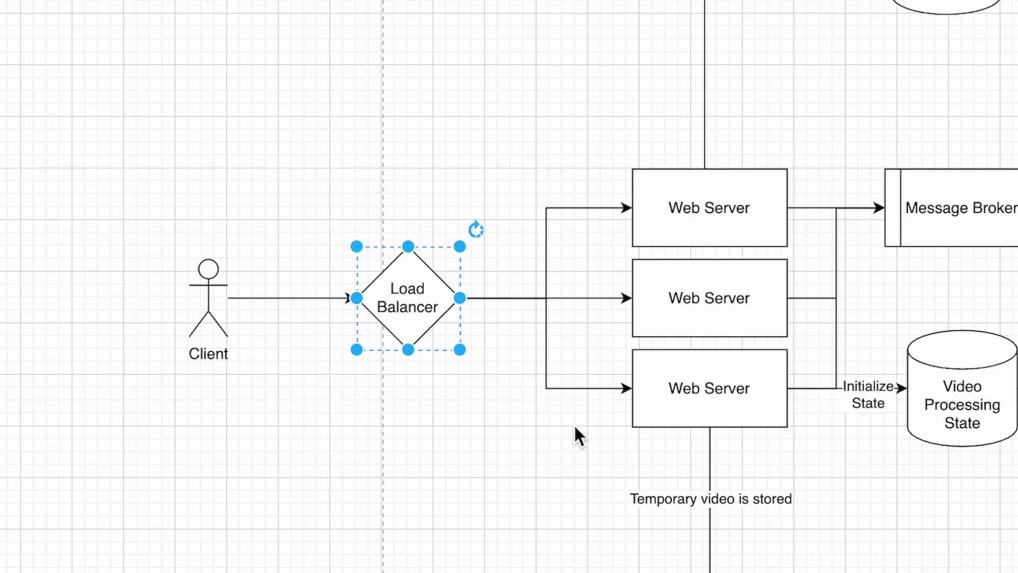
mouse_move(457, 235)
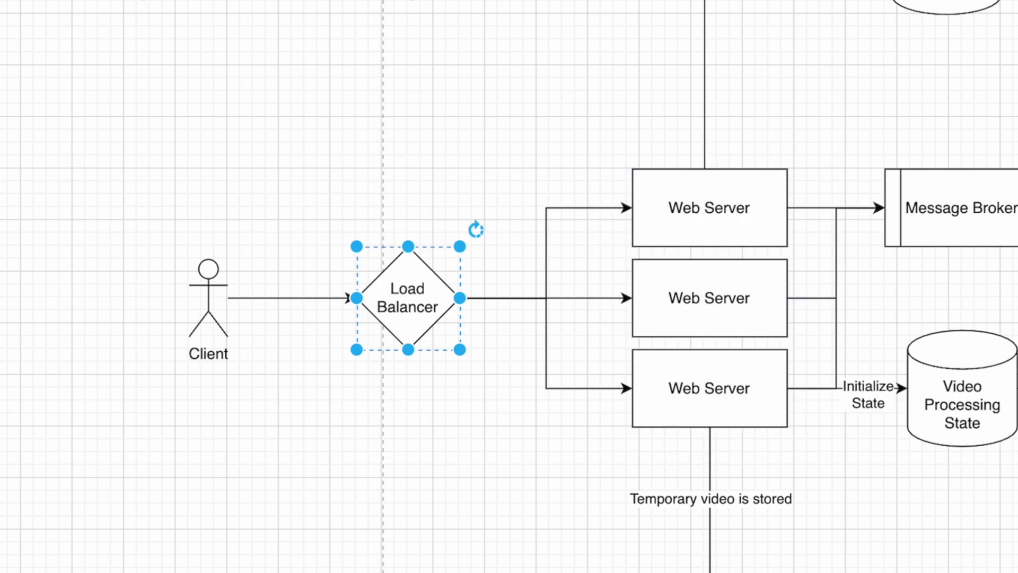
click(527, 144)
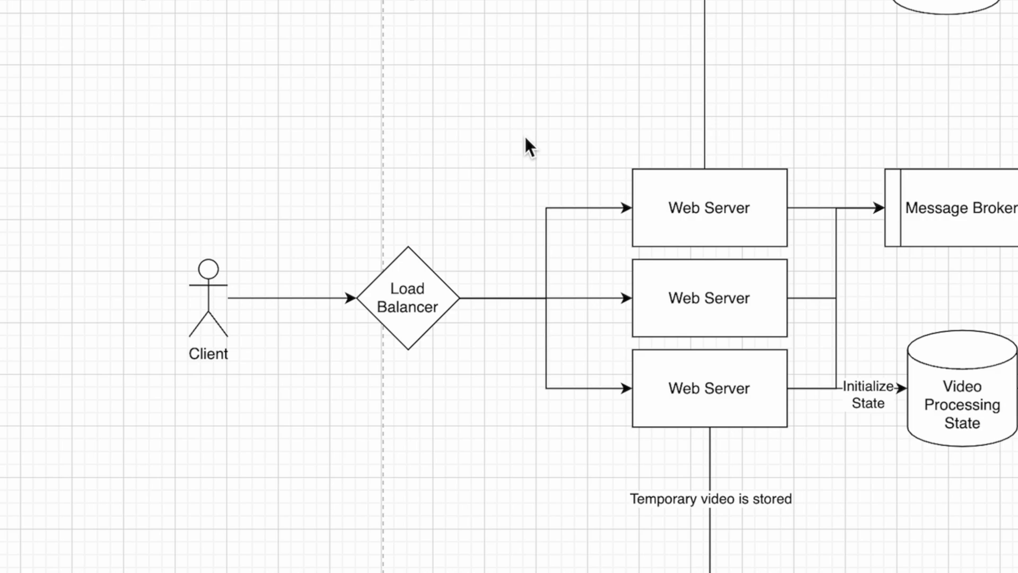
mouse_move(622, 284)
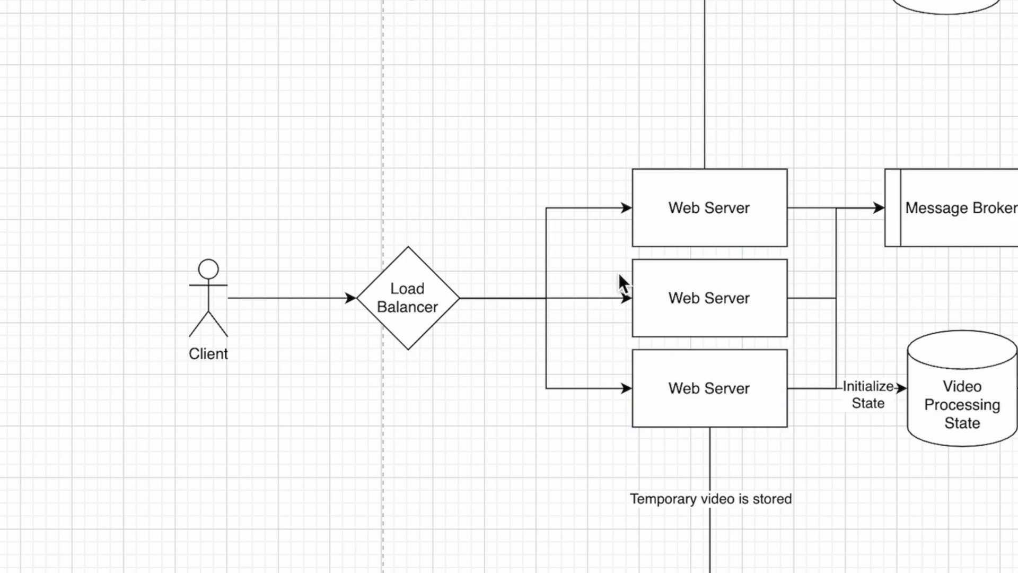
Select the Web Server boxes, including the middle one, in draw.io
click(709, 298)
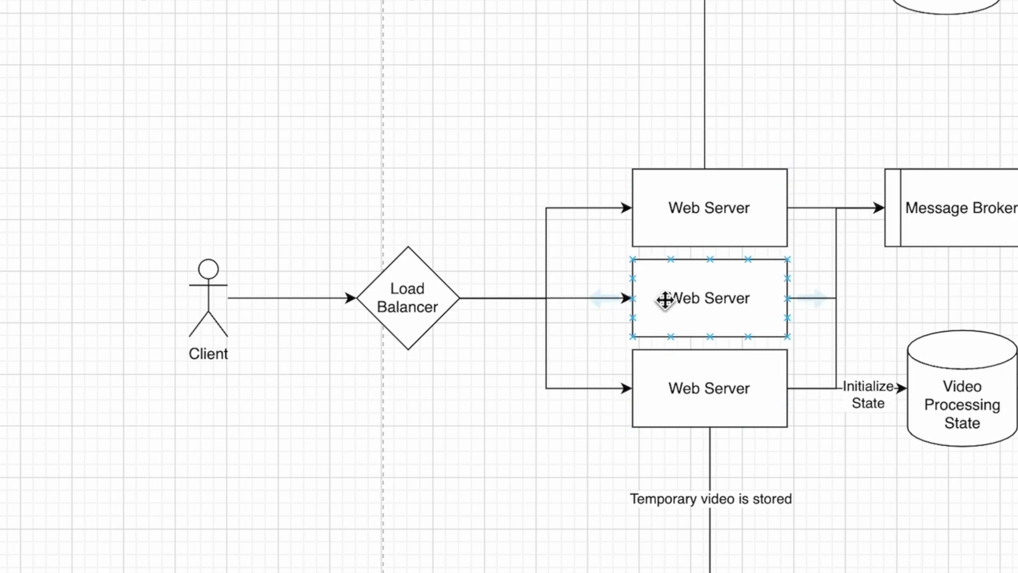
click(841, 106)
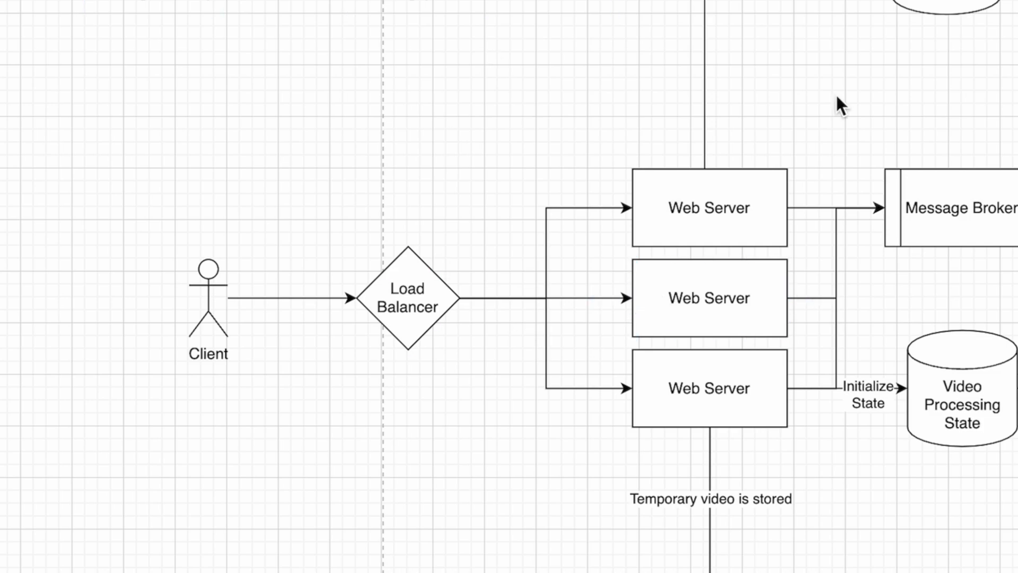
click(709, 387)
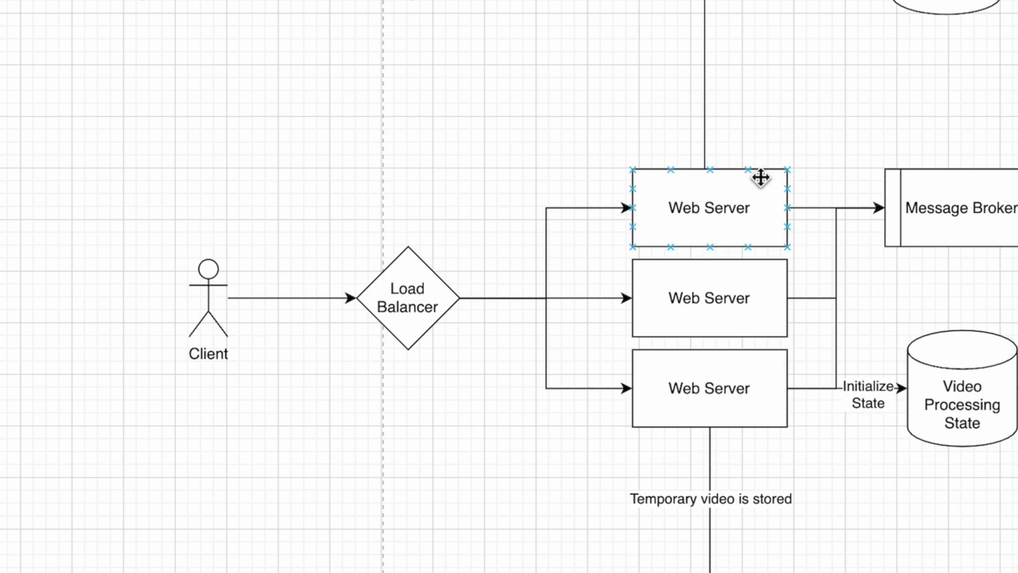
click(708, 298)
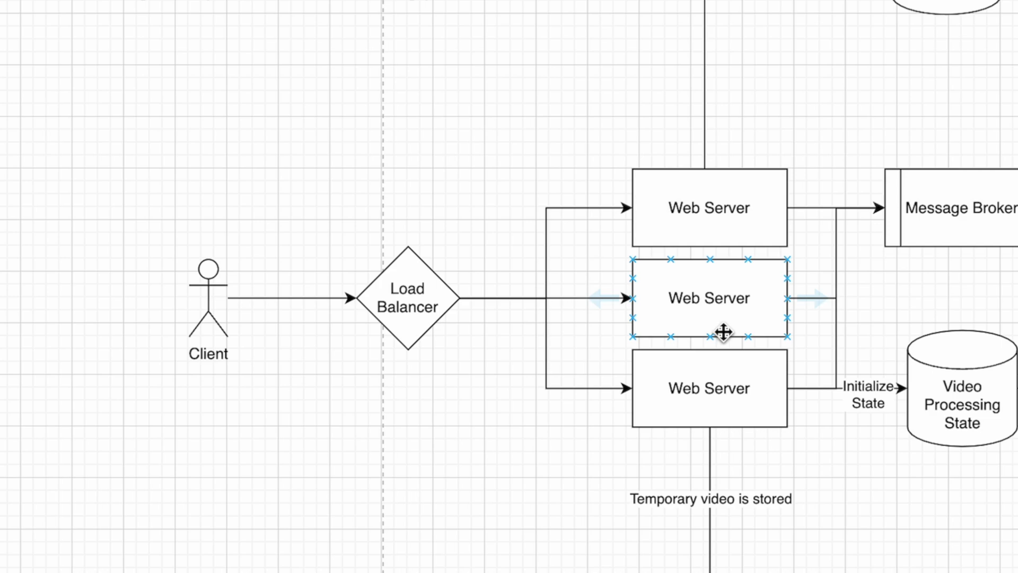
mouse_move(662, 293)
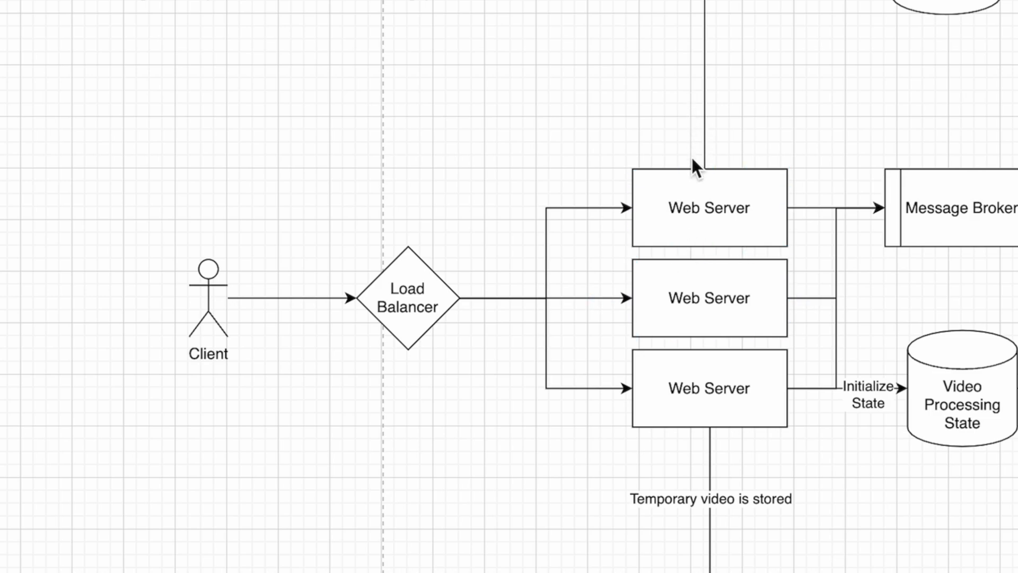
click(709, 208)
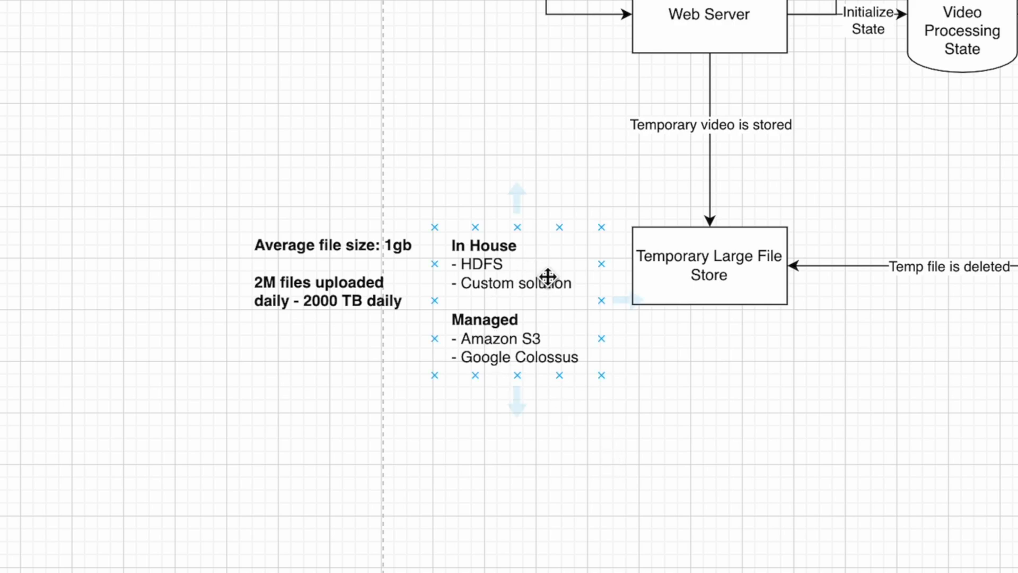
mouse_move(498, 252)
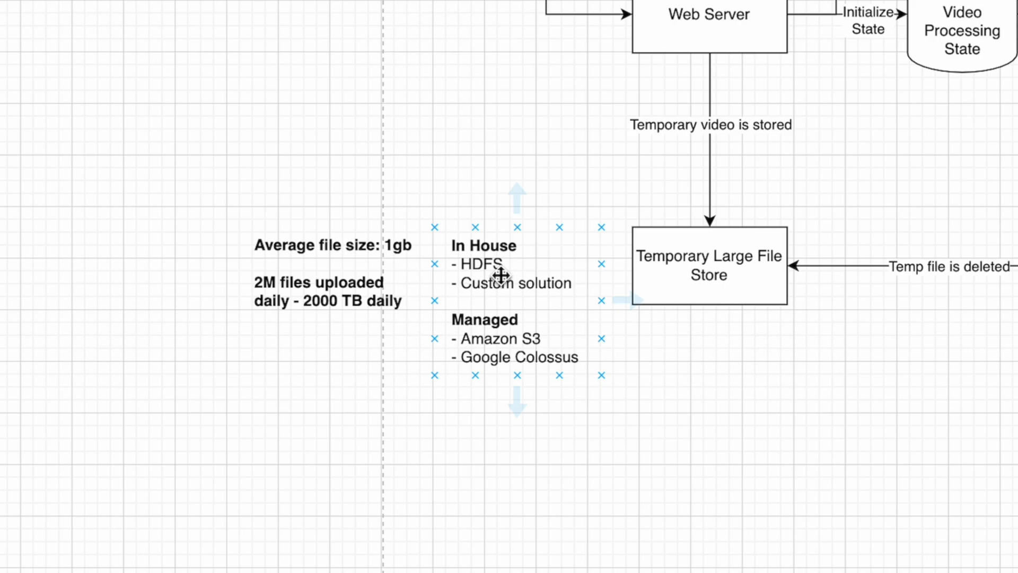
mouse_move(480, 399)
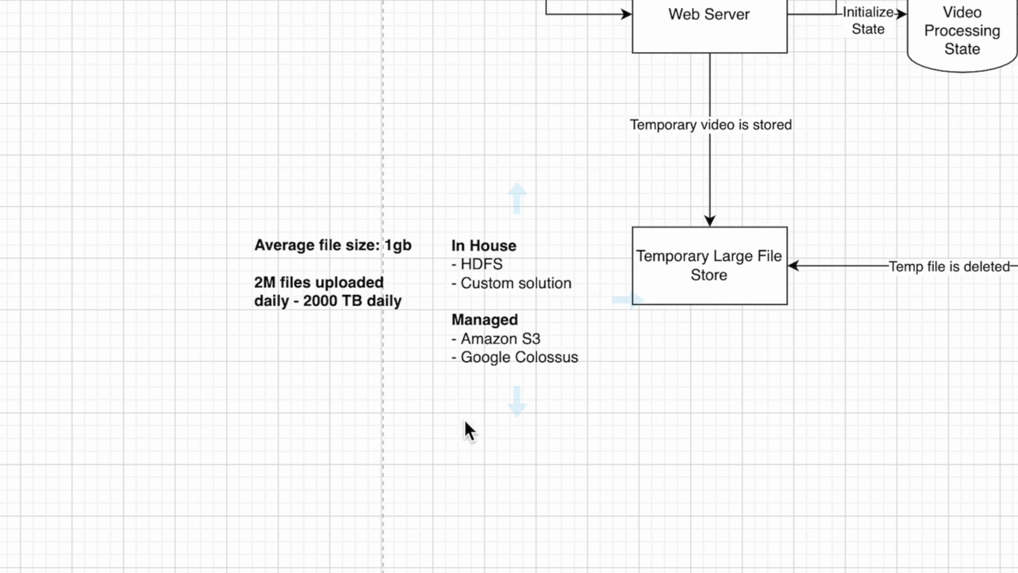
mouse_move(468, 422)
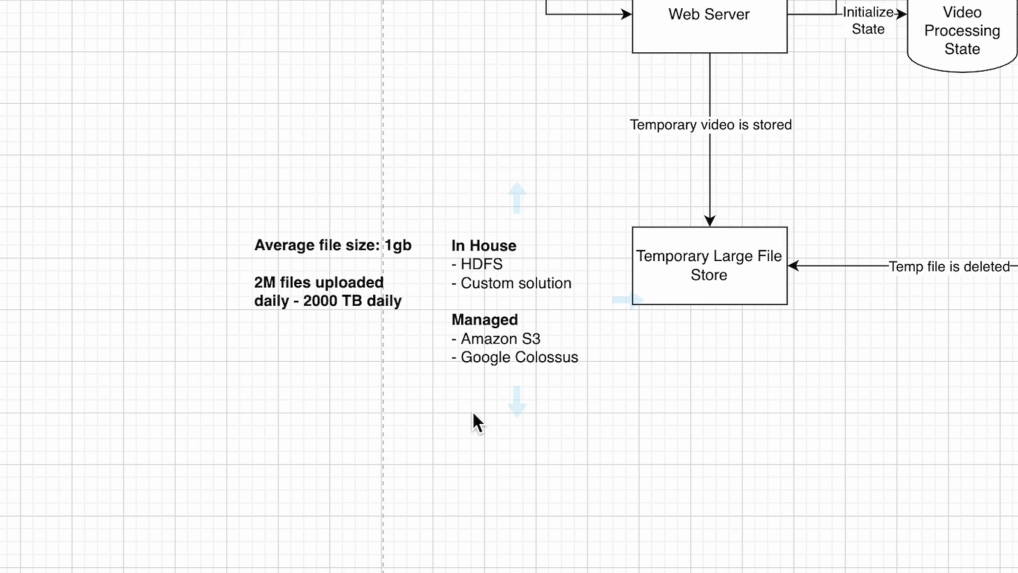
mouse_move(486, 432)
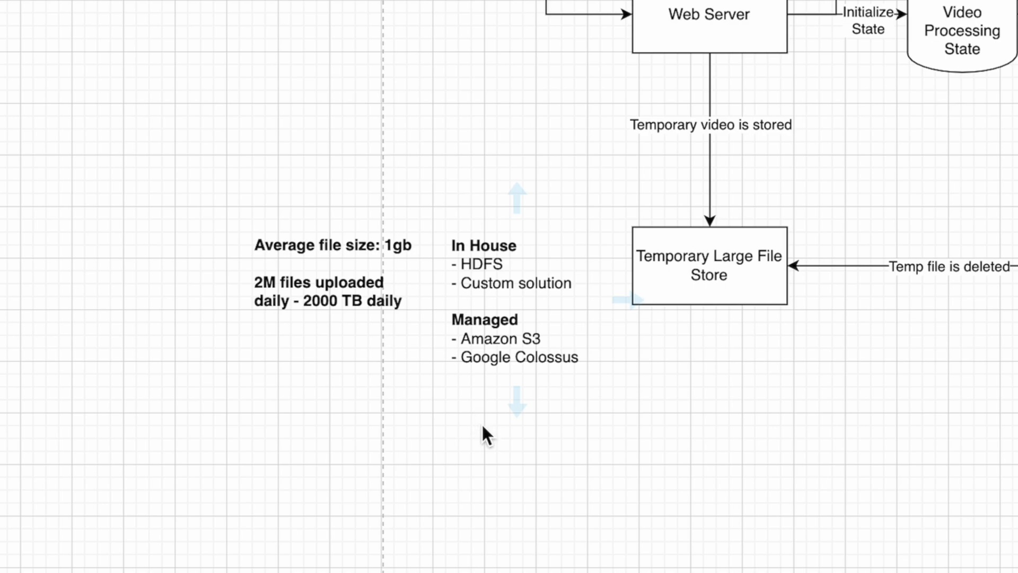
Select the storage notes, the file size and daily uploads note, and the Processing Stack container
click(512, 318)
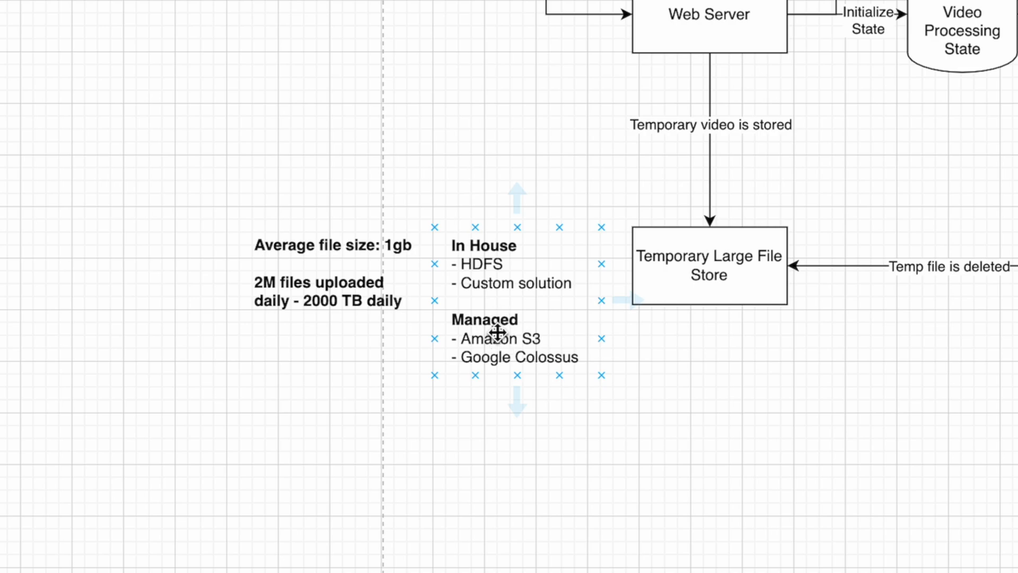
mouse_move(493, 365)
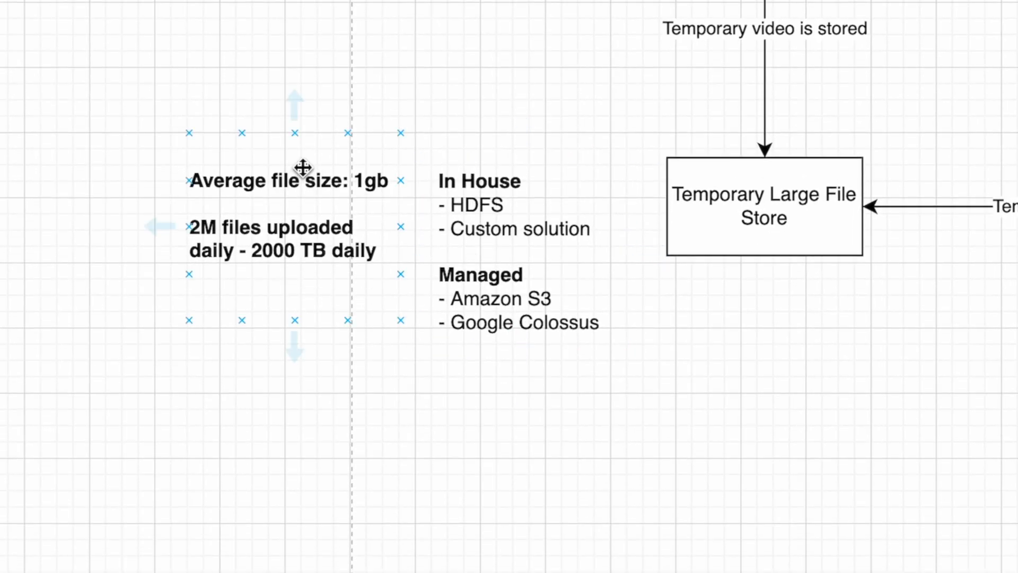
click(292, 227)
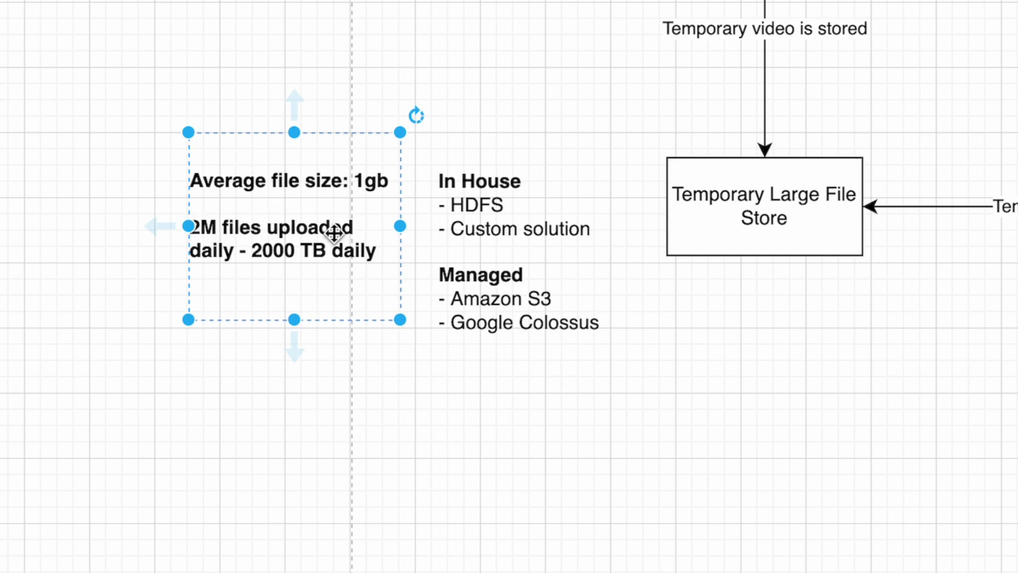
mouse_move(295, 165)
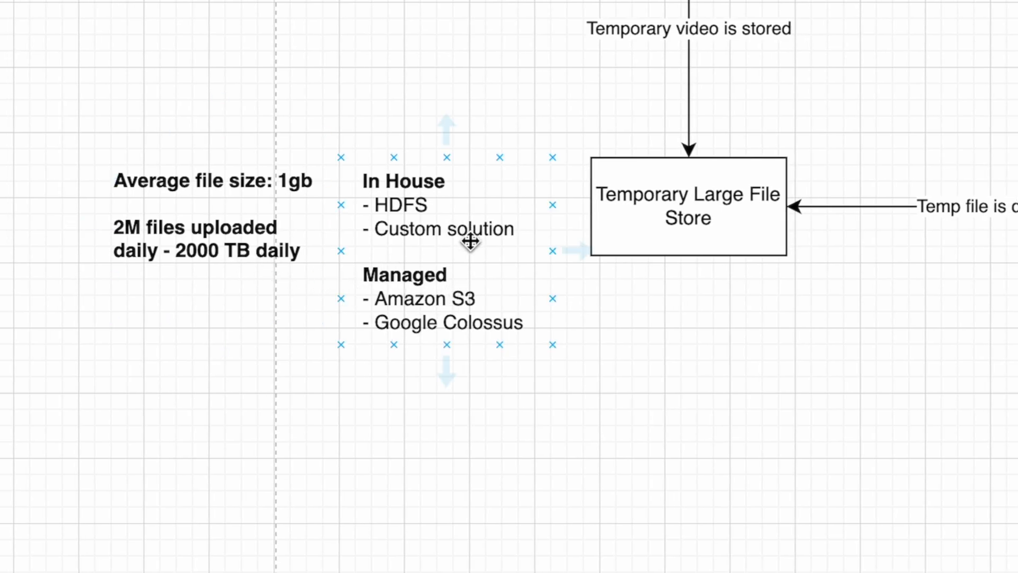
mouse_move(440, 272)
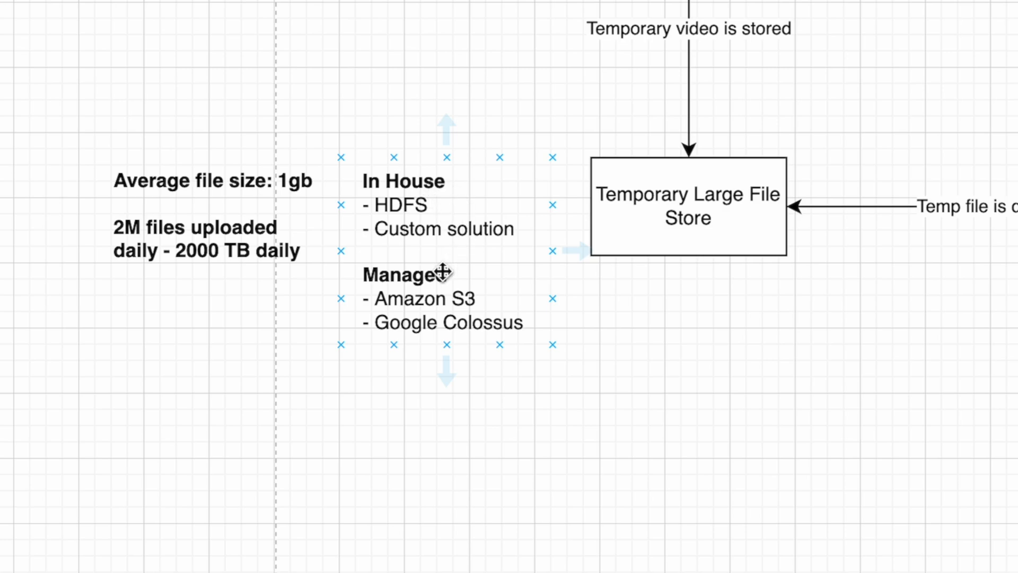
mouse_move(445, 298)
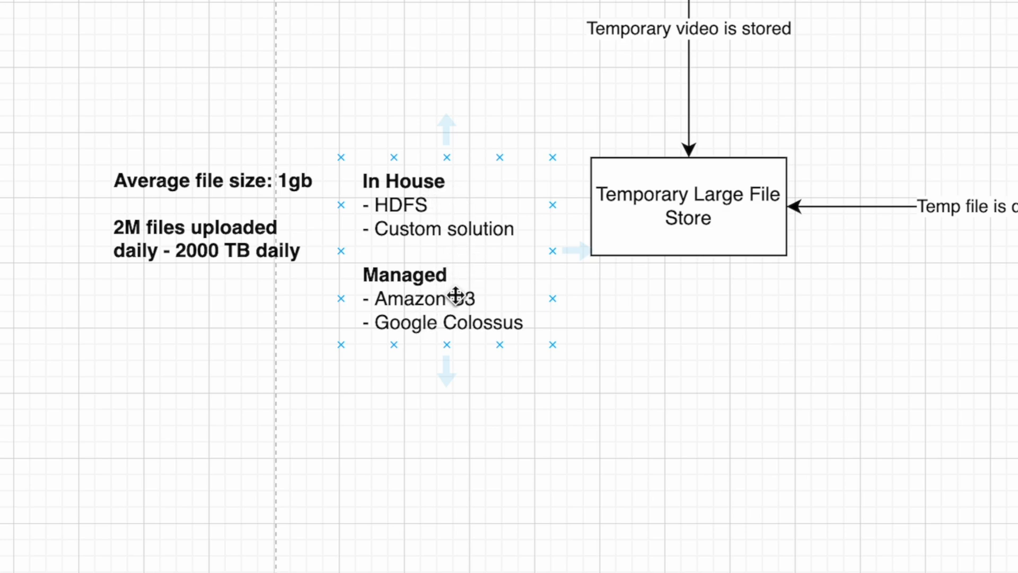
mouse_move(539, 302)
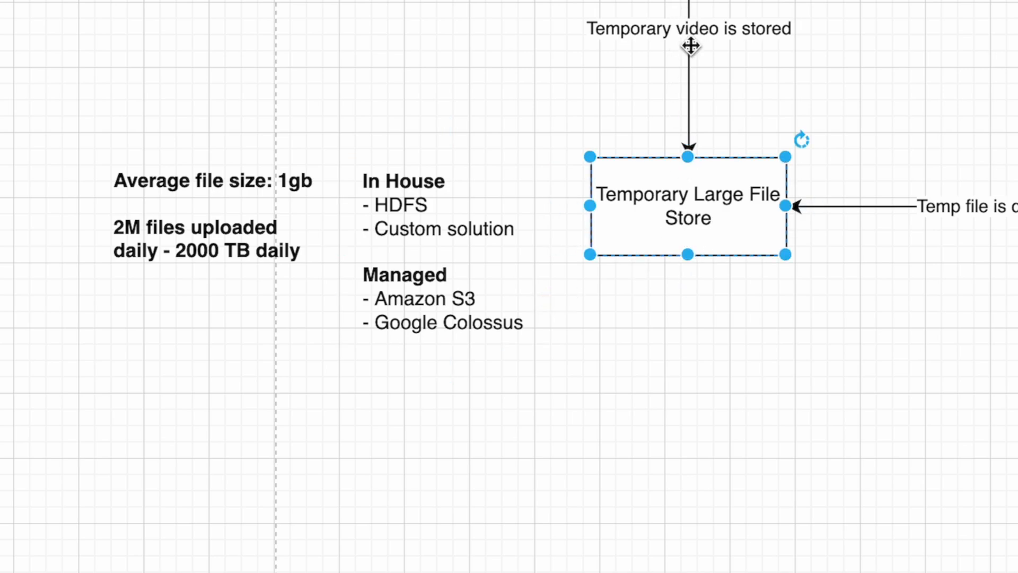
mouse_move(687, 152)
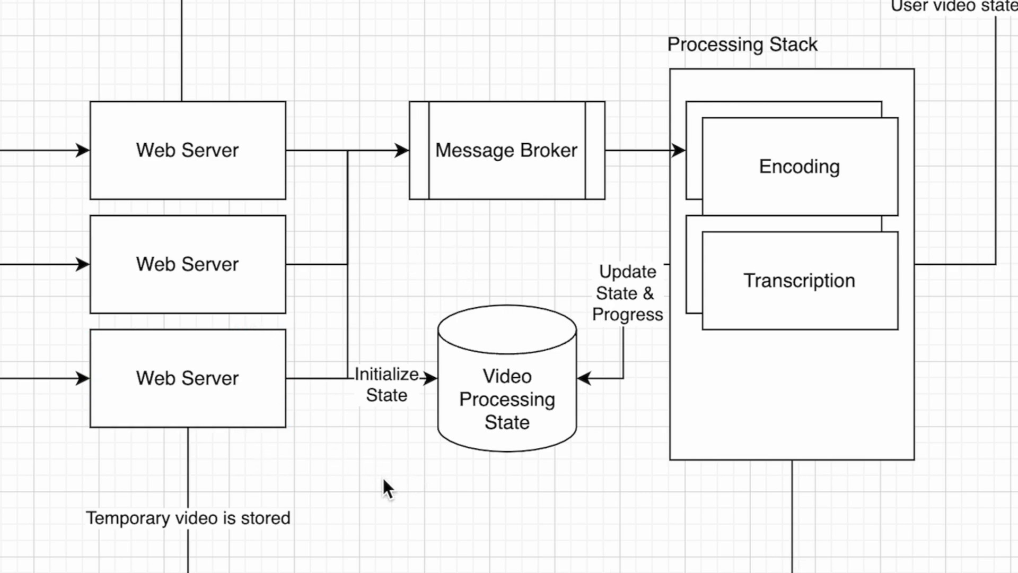
click(506, 390)
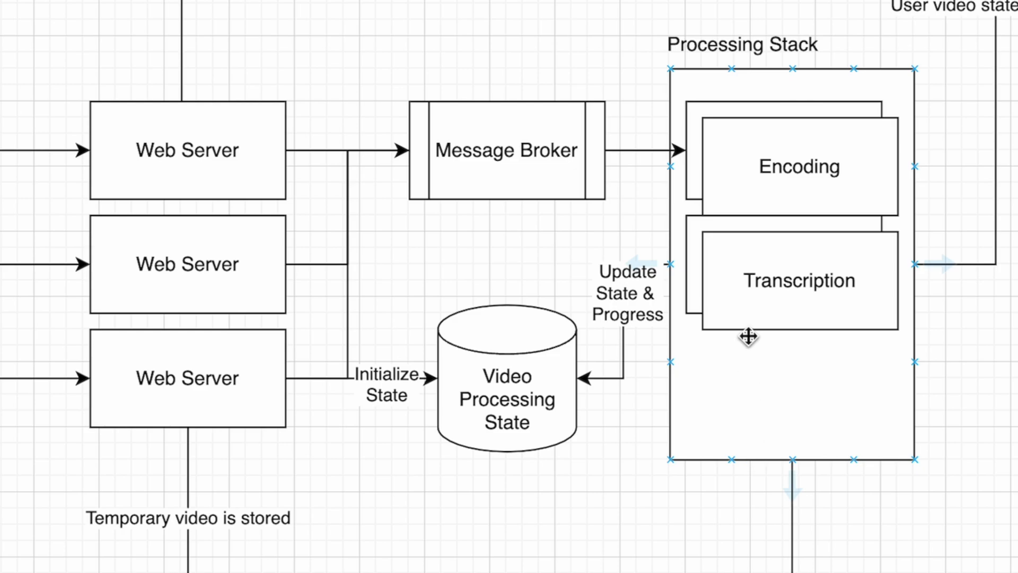
click(797, 167)
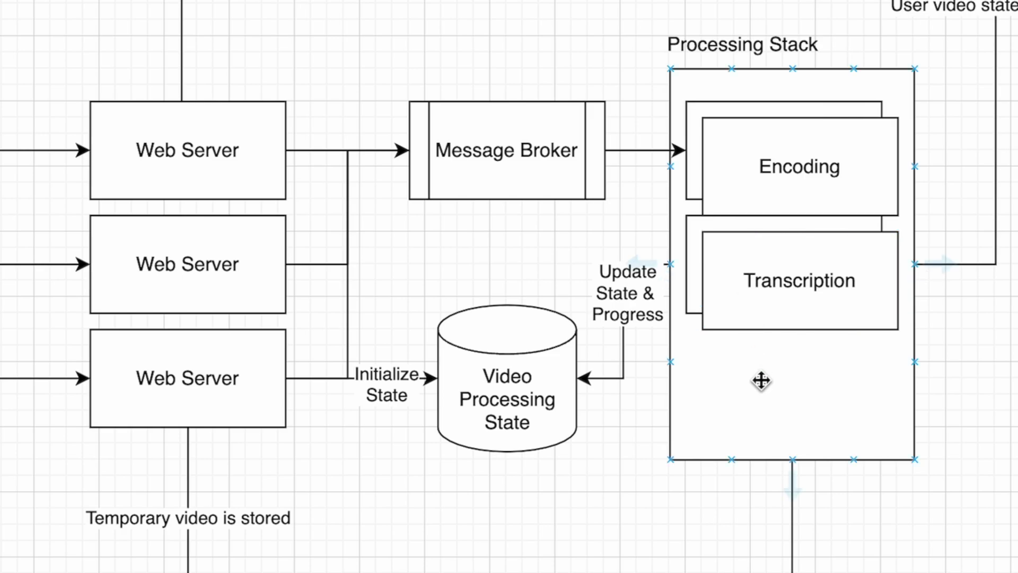
click(798, 165)
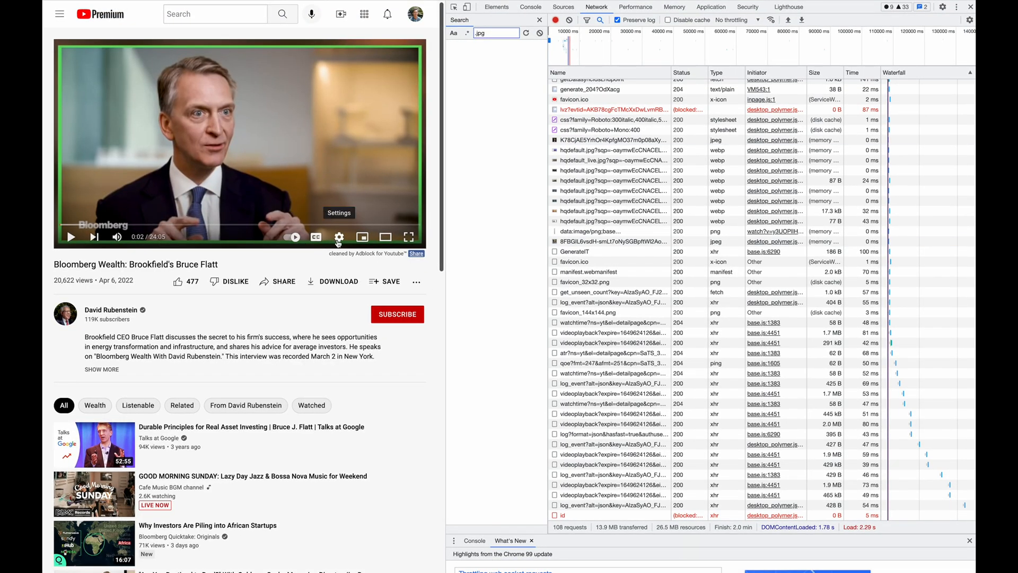
Enable English (auto-generated) subtitles on the interview video and reopen player settings
click(338, 235)
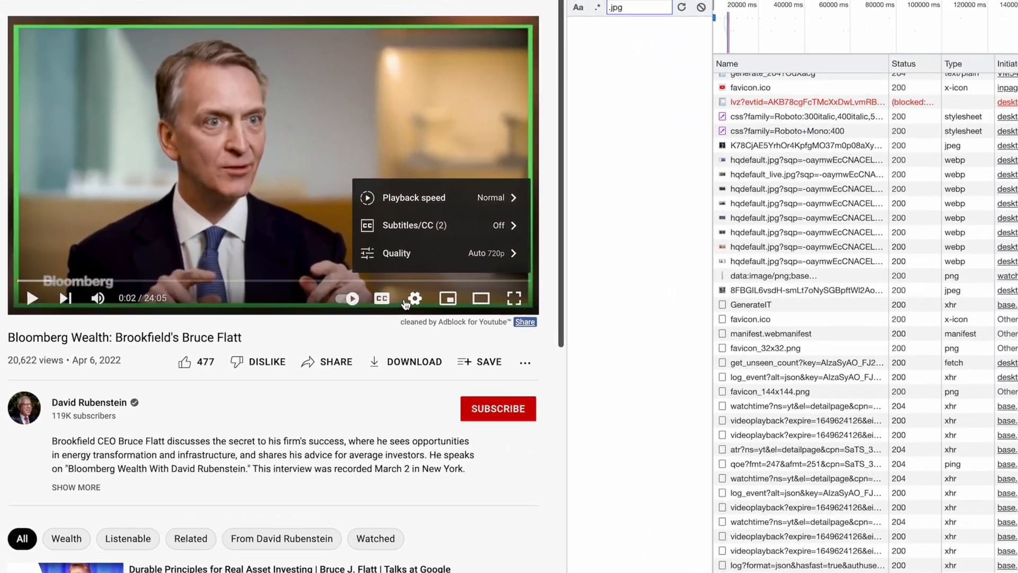
click(410, 225)
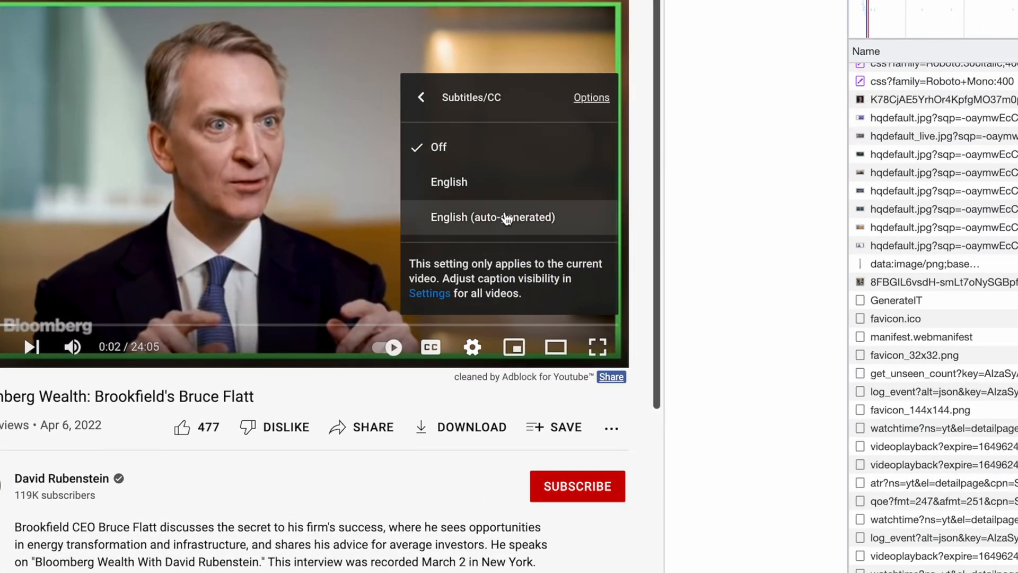
click(494, 217)
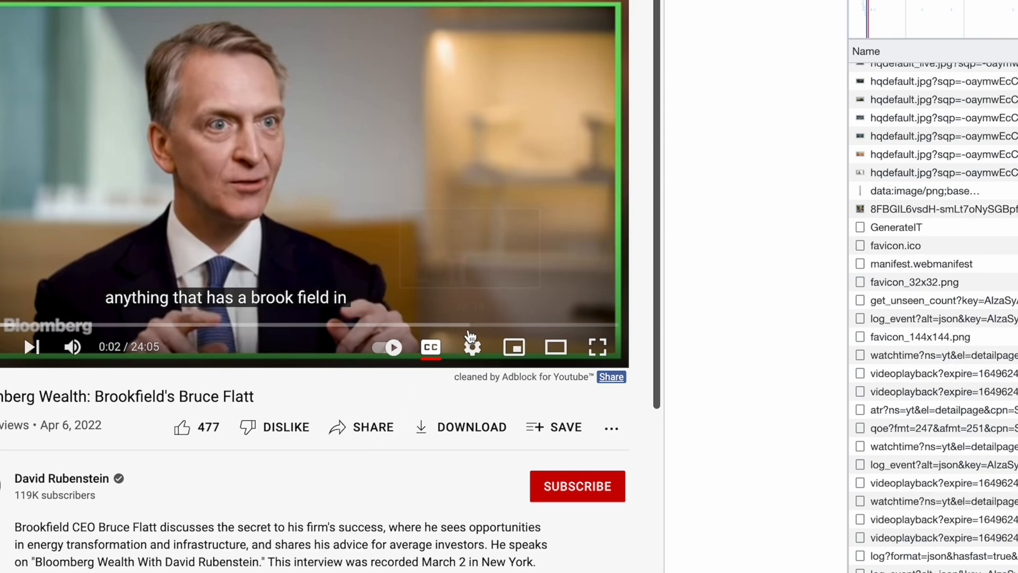
click(472, 346)
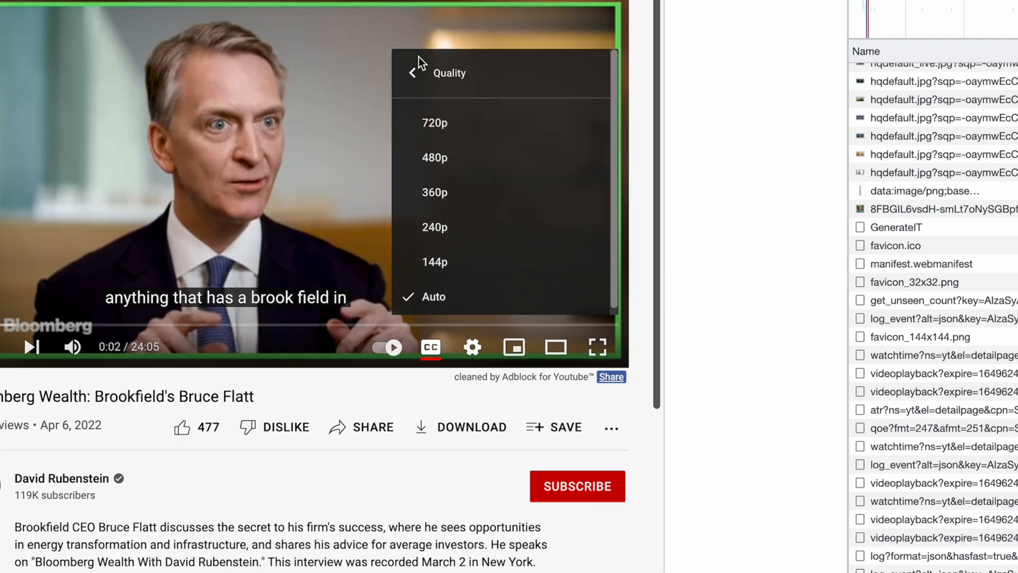
click(413, 72)
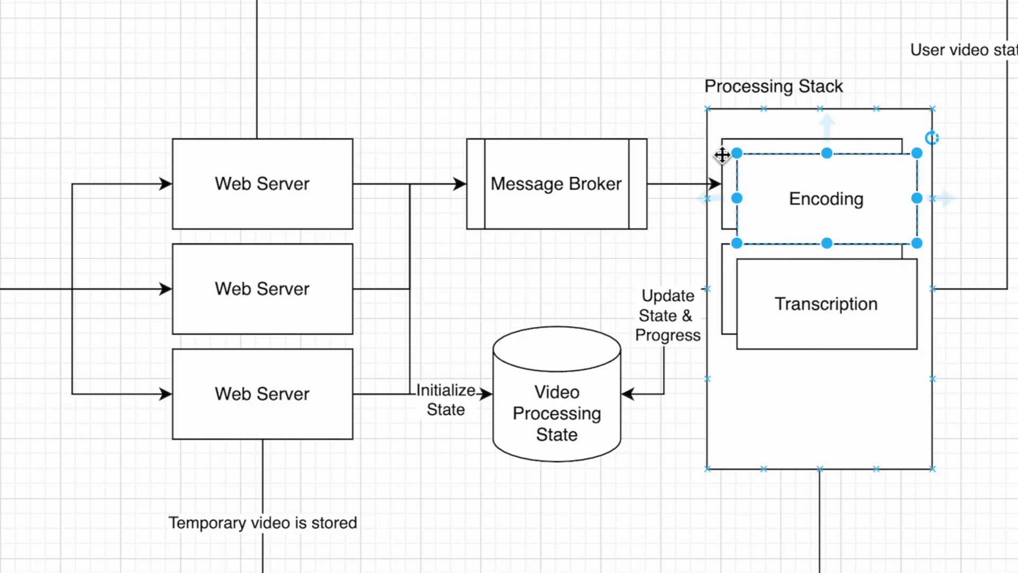
click(826, 303)
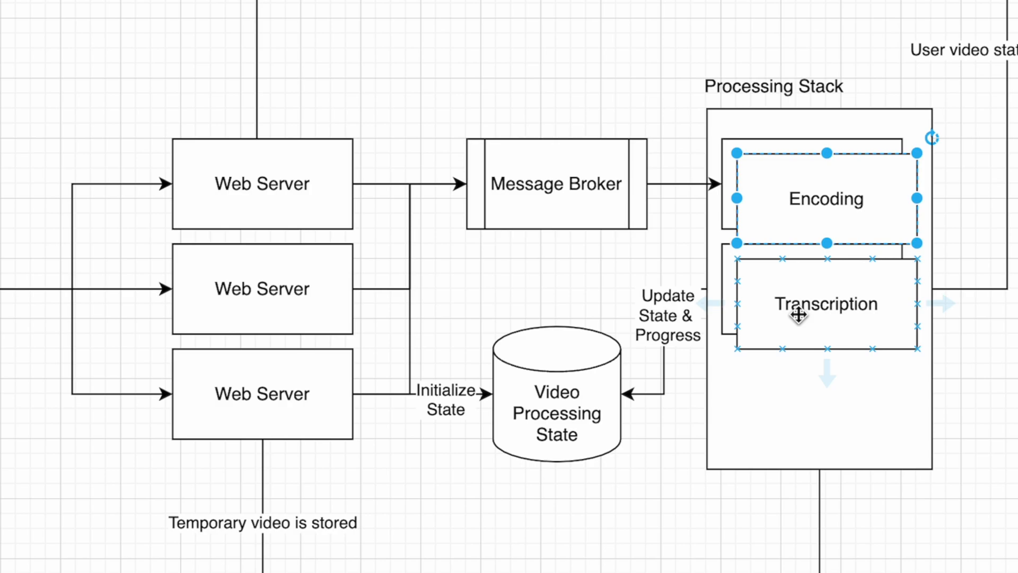
click(555, 390)
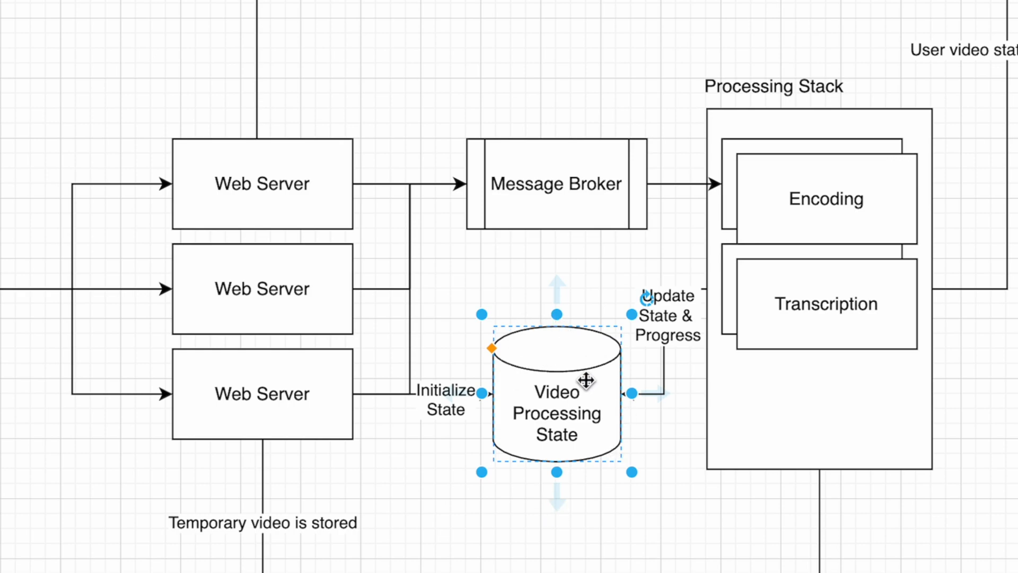
mouse_move(550, 370)
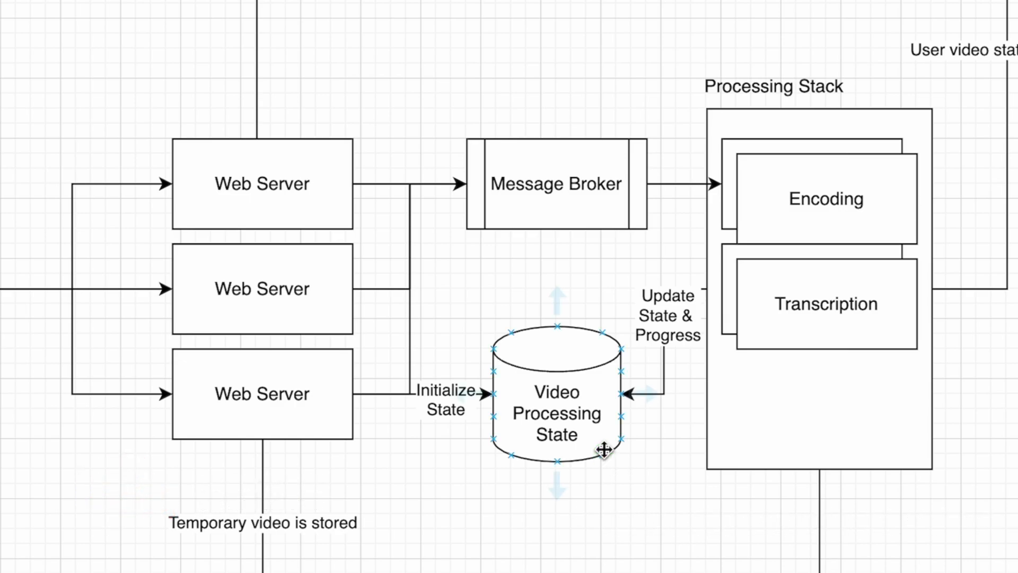
click(807, 471)
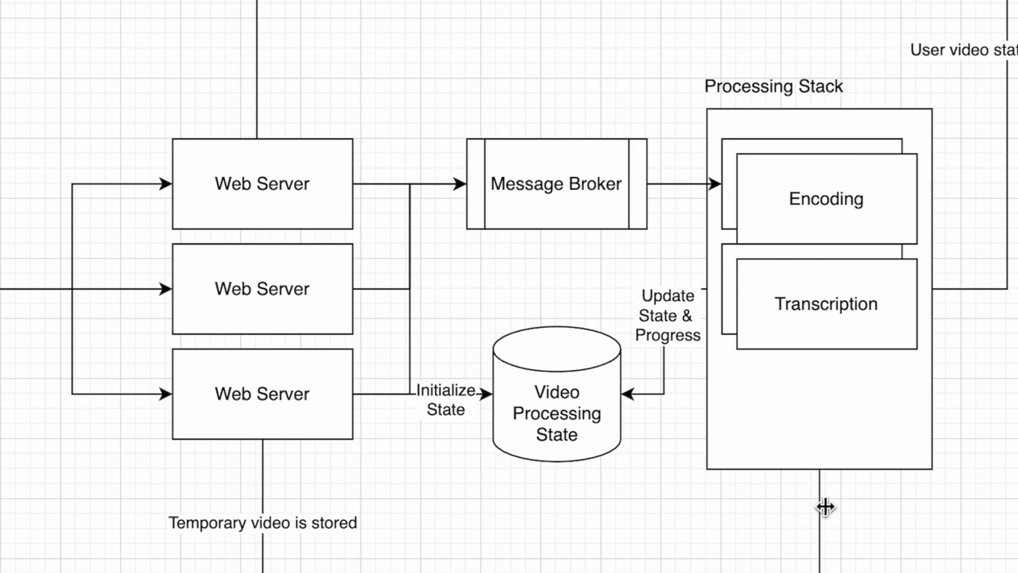
mouse_move(825, 507)
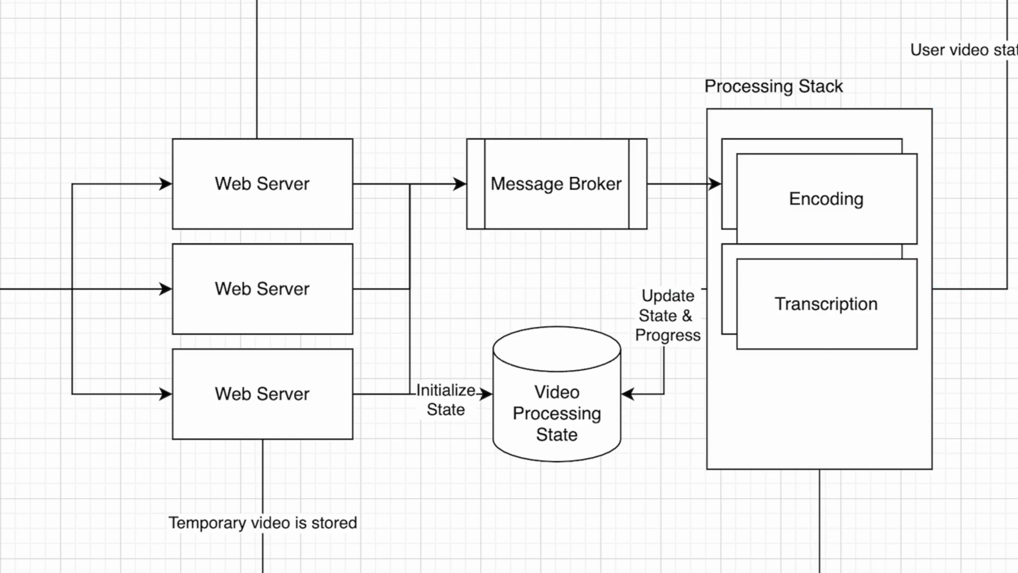
scroll(down, 3)
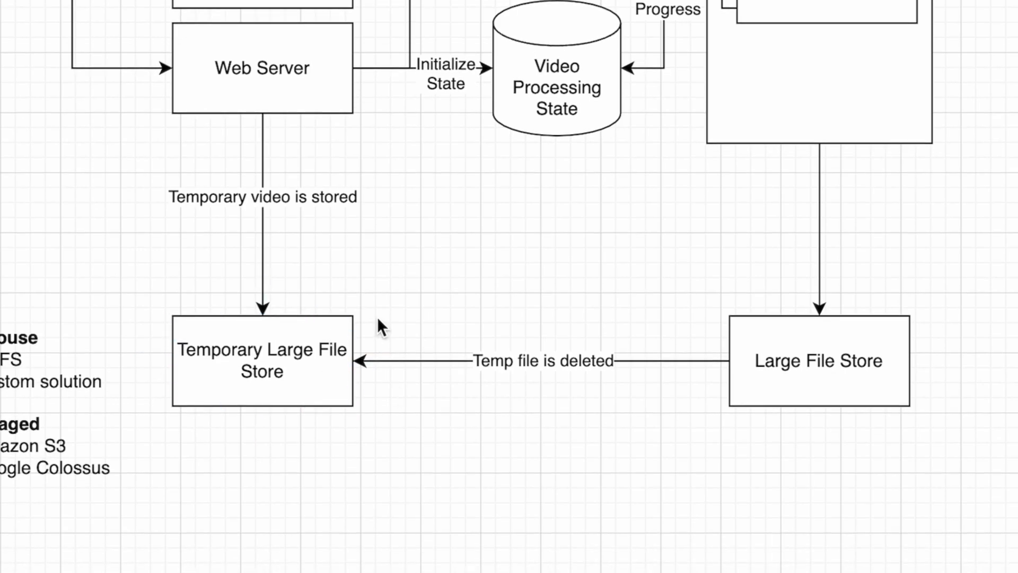
click(263, 360)
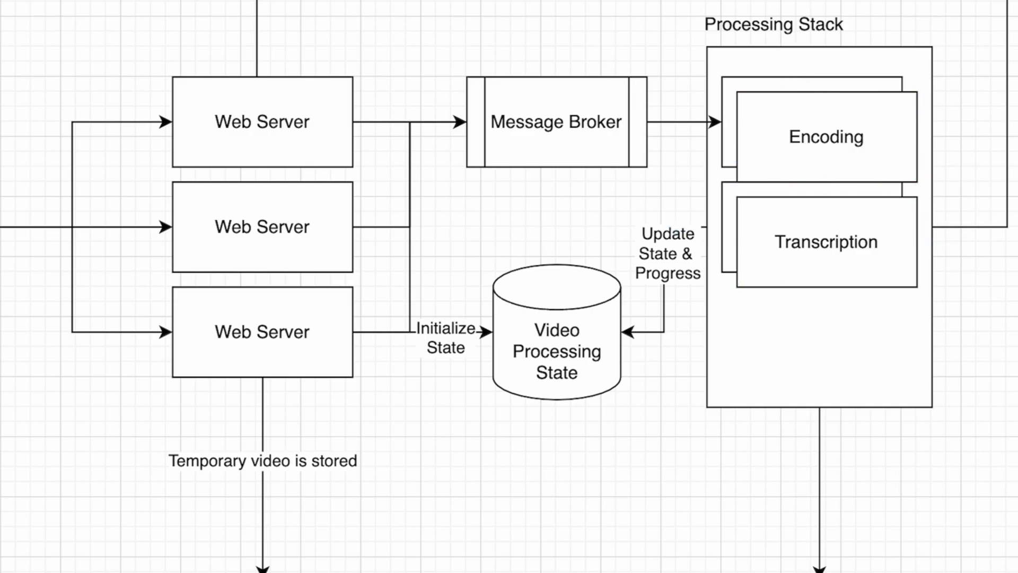
scroll(down, 3)
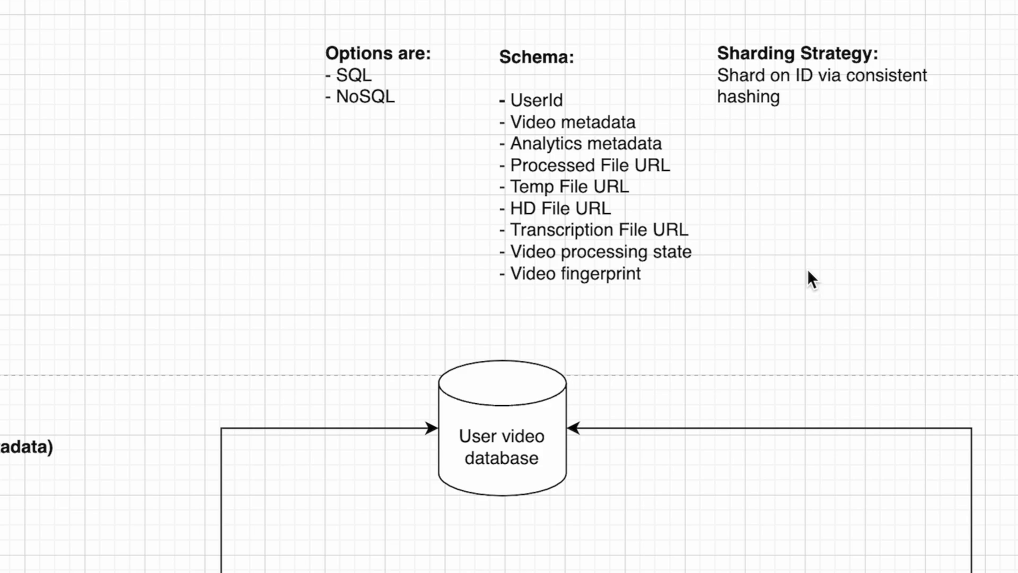
mouse_move(812, 260)
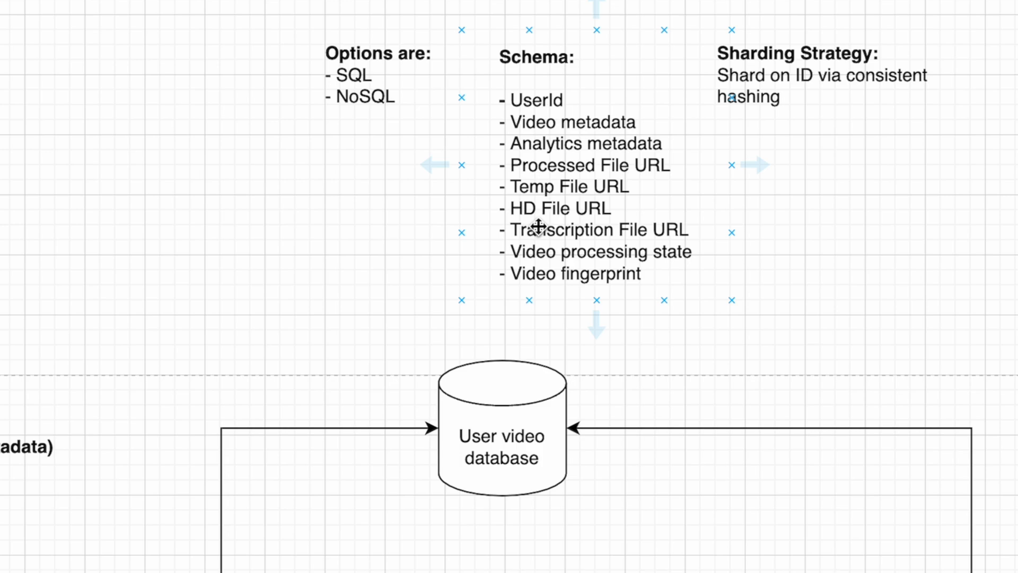
mouse_move(531, 223)
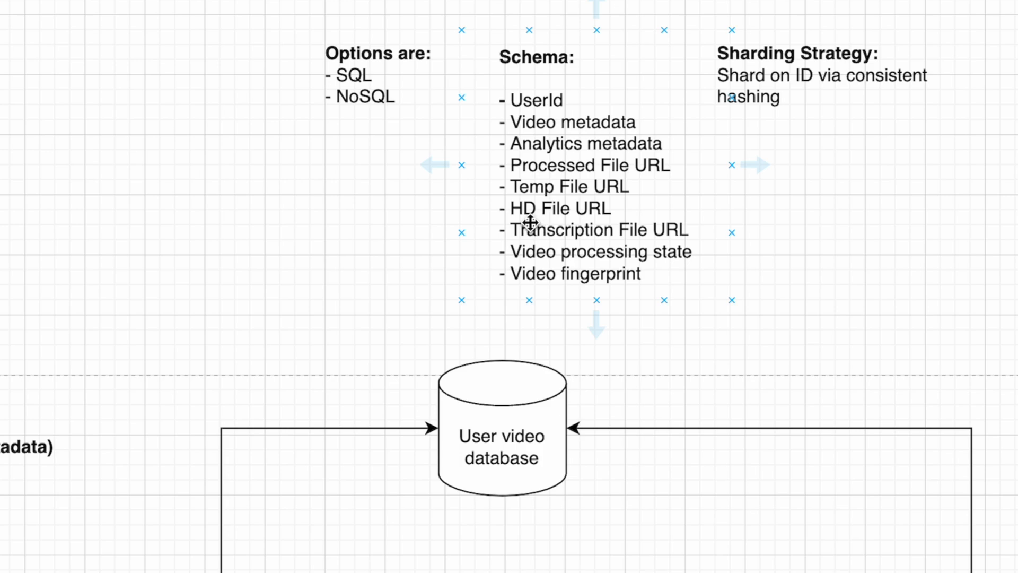
click(318, 228)
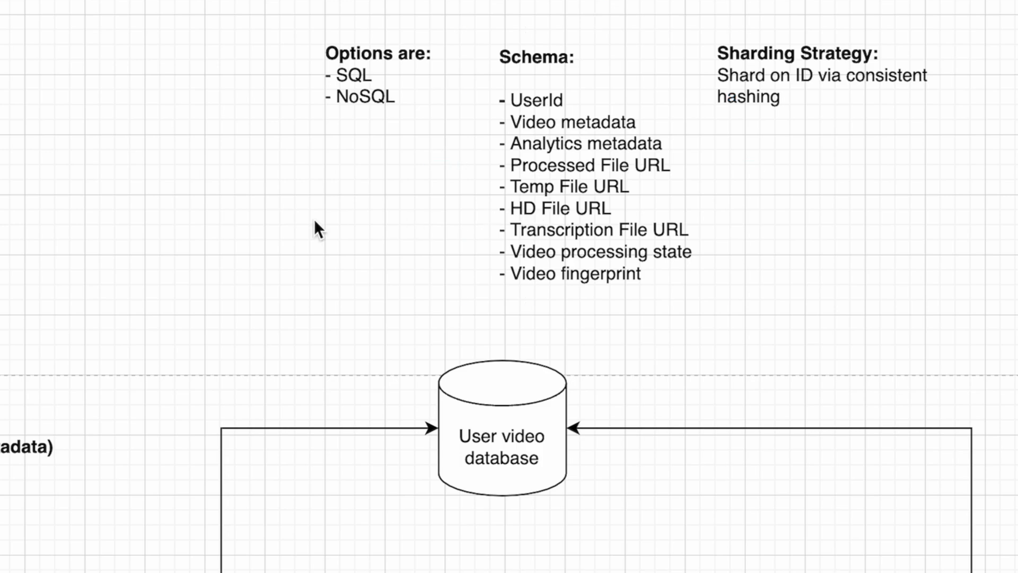
mouse_move(418, 232)
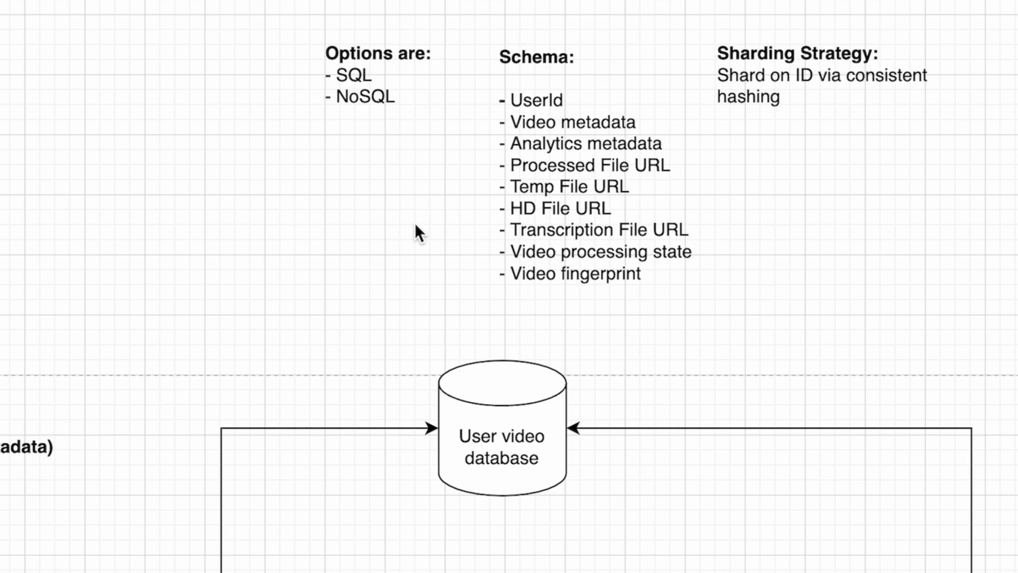
click(513, 94)
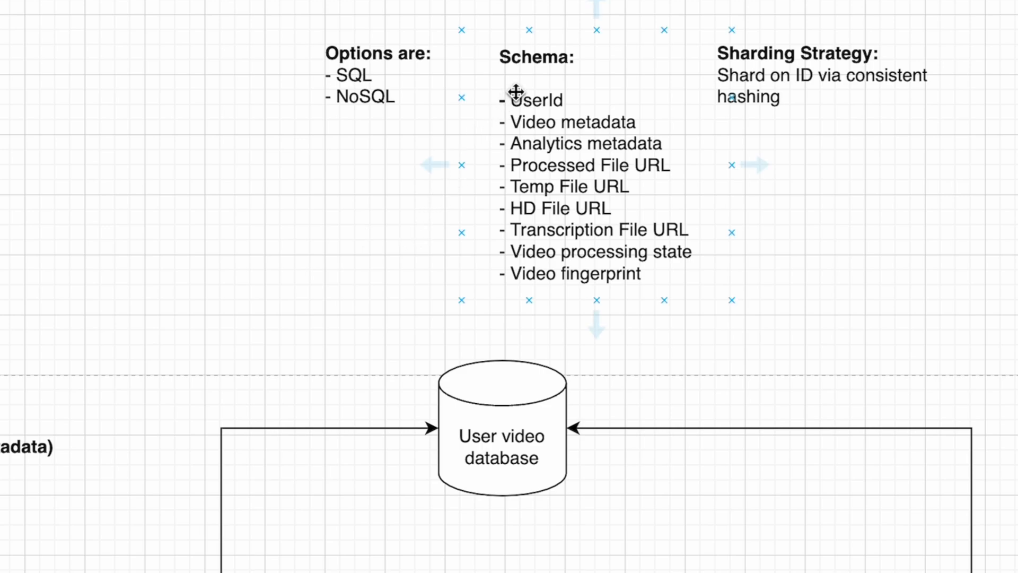
click(532, 101)
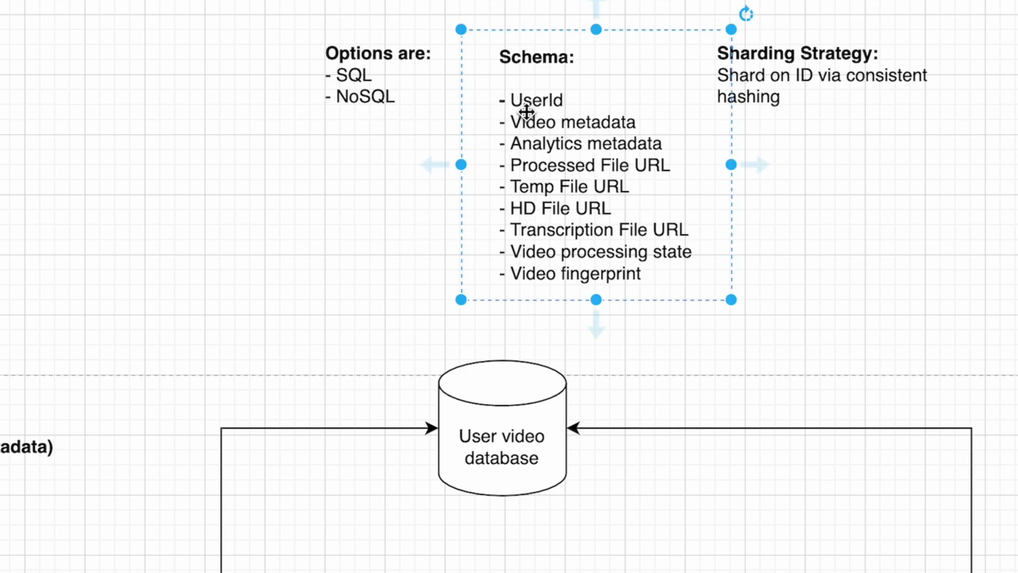
mouse_move(594, 150)
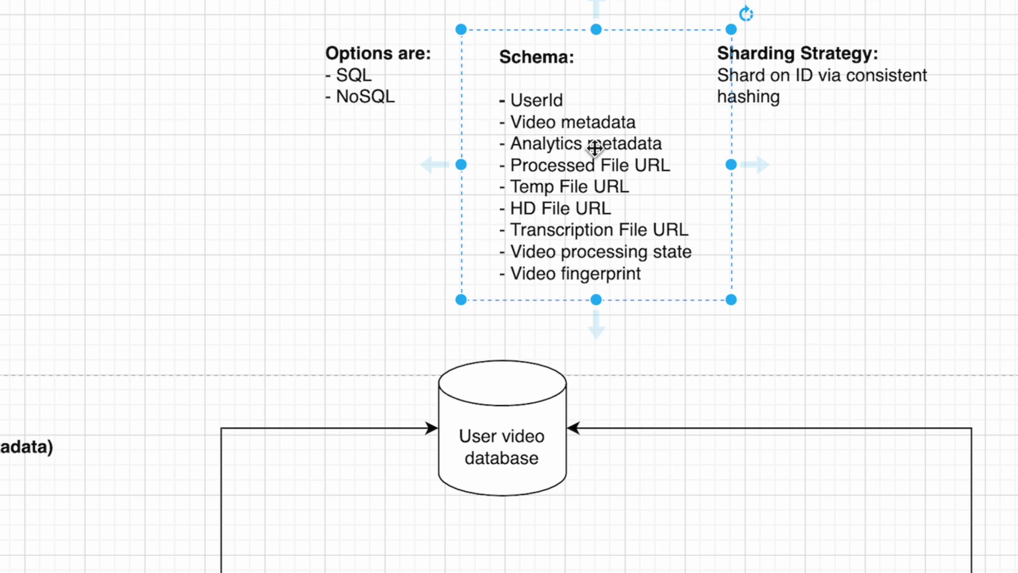
mouse_move(555, 165)
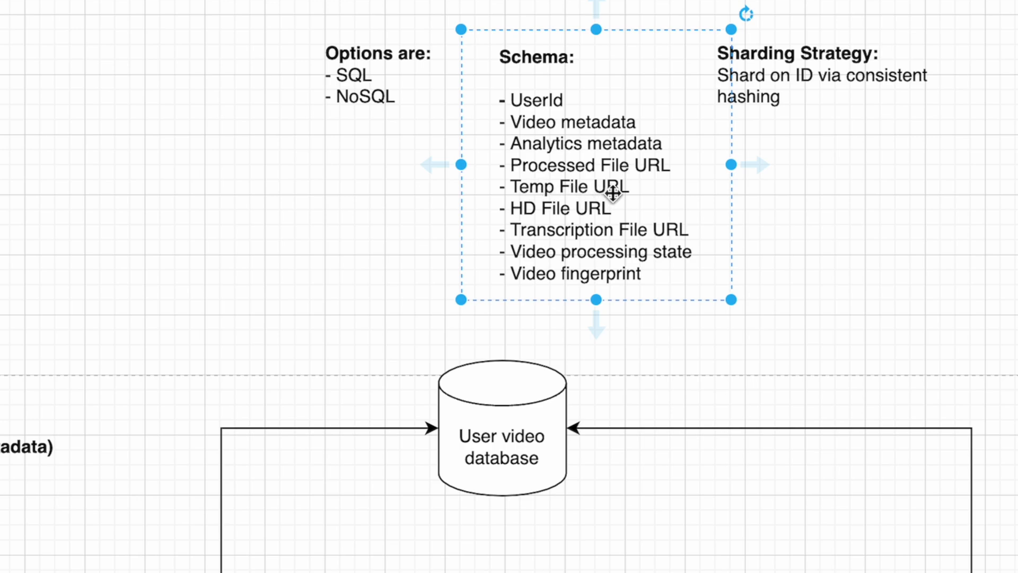
mouse_move(597, 243)
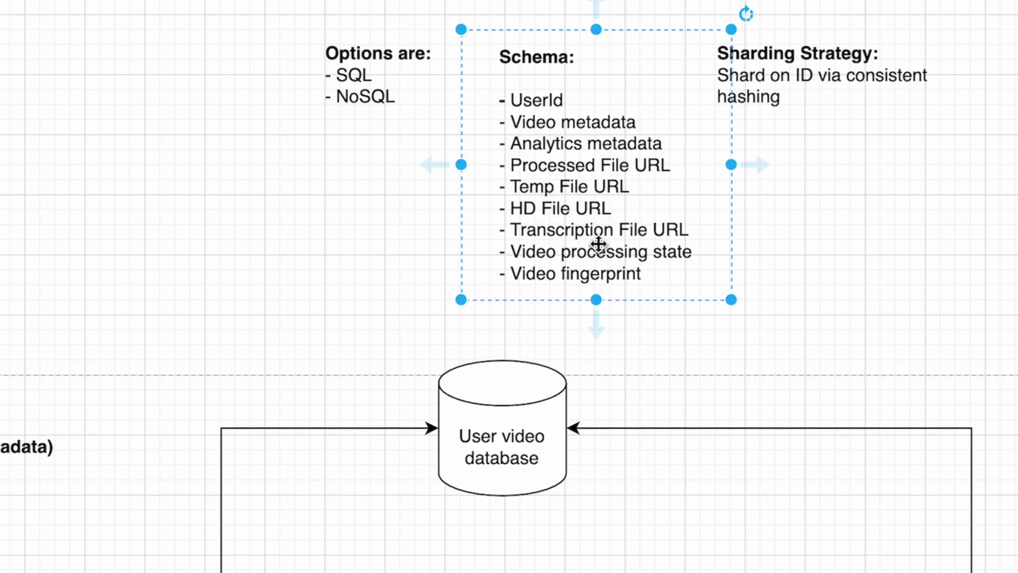
mouse_move(604, 286)
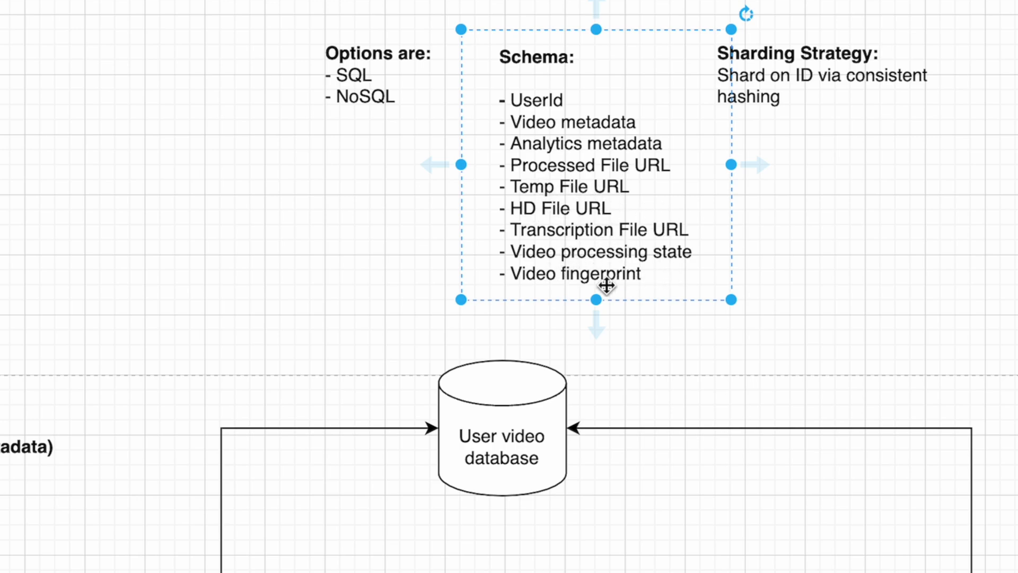
mouse_move(603, 282)
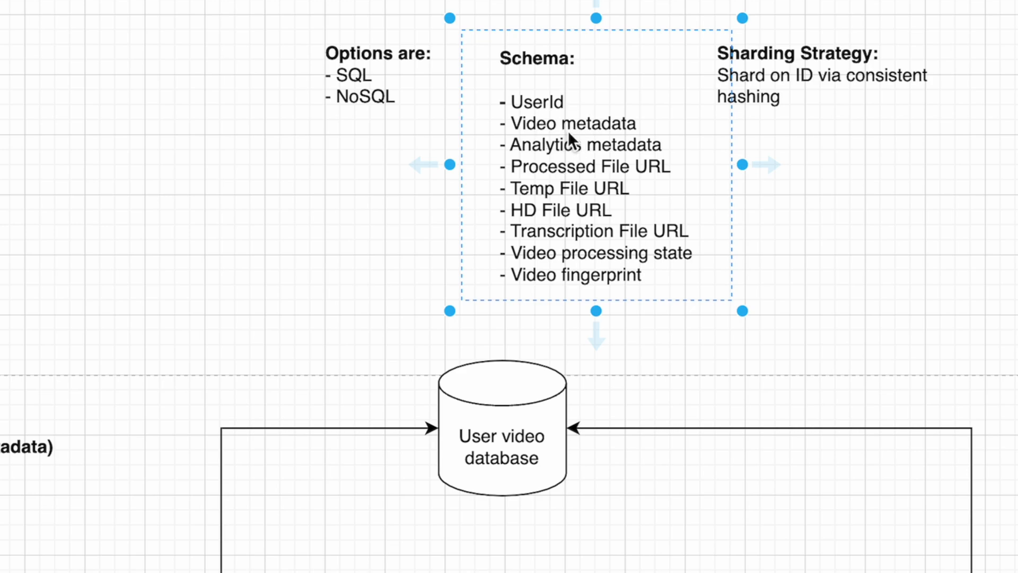
mouse_move(636, 127)
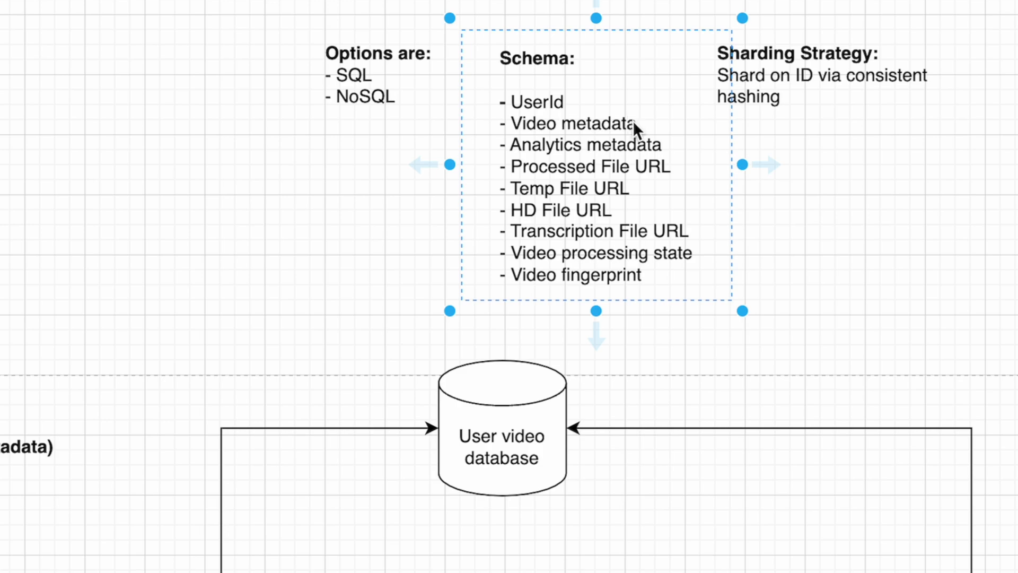
click(631, 123)
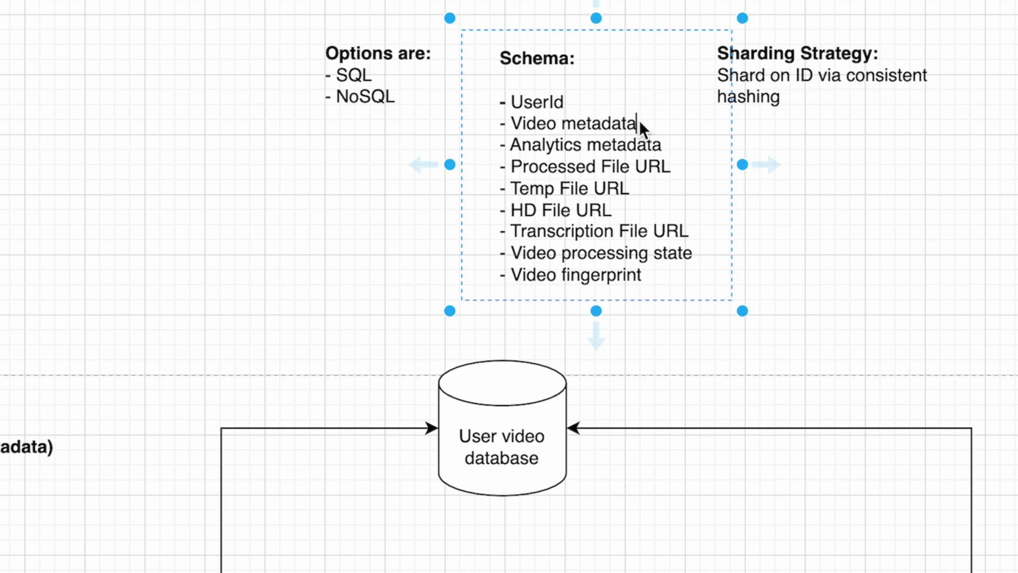
click(662, 152)
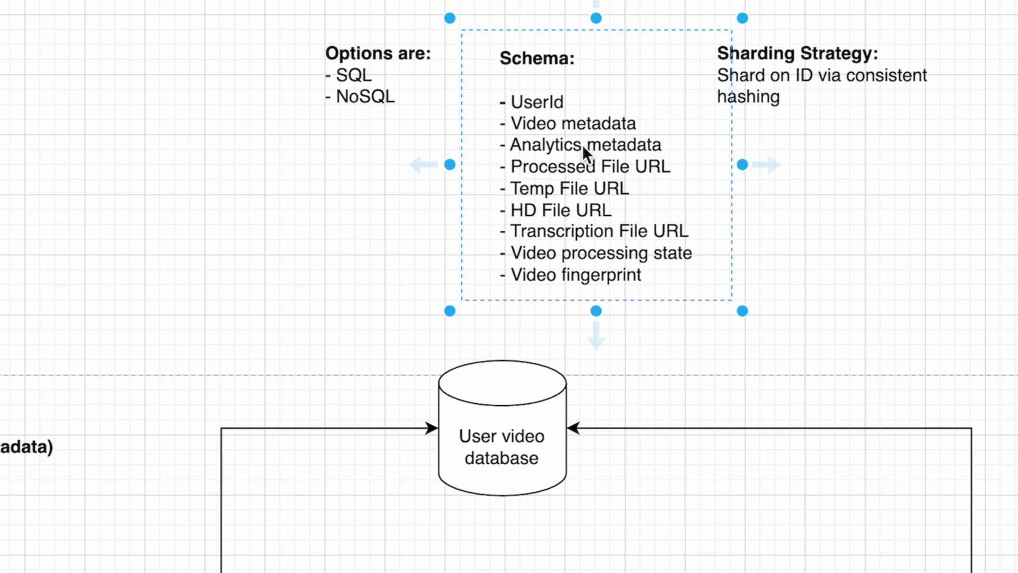
click(661, 144)
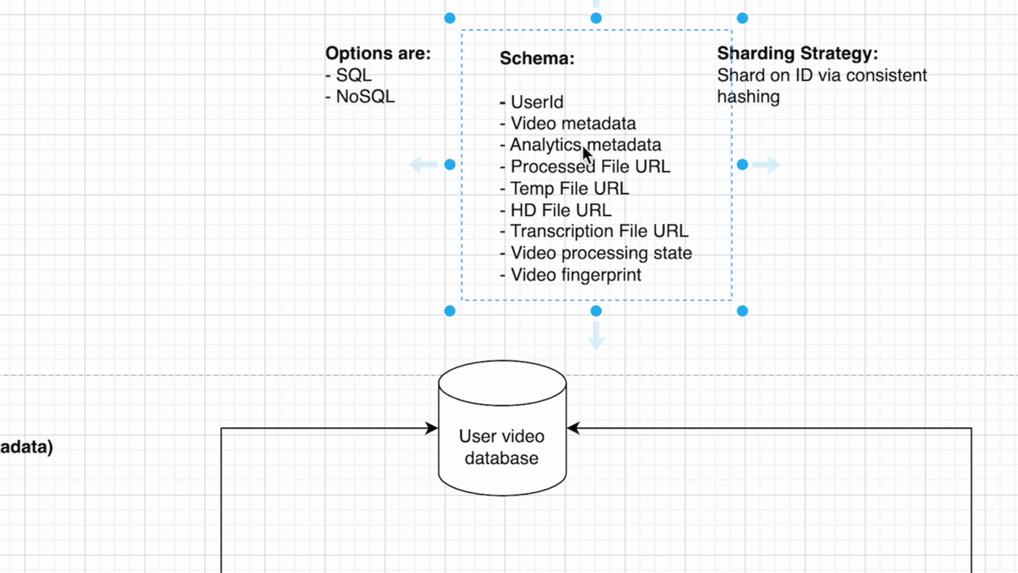
click(662, 145)
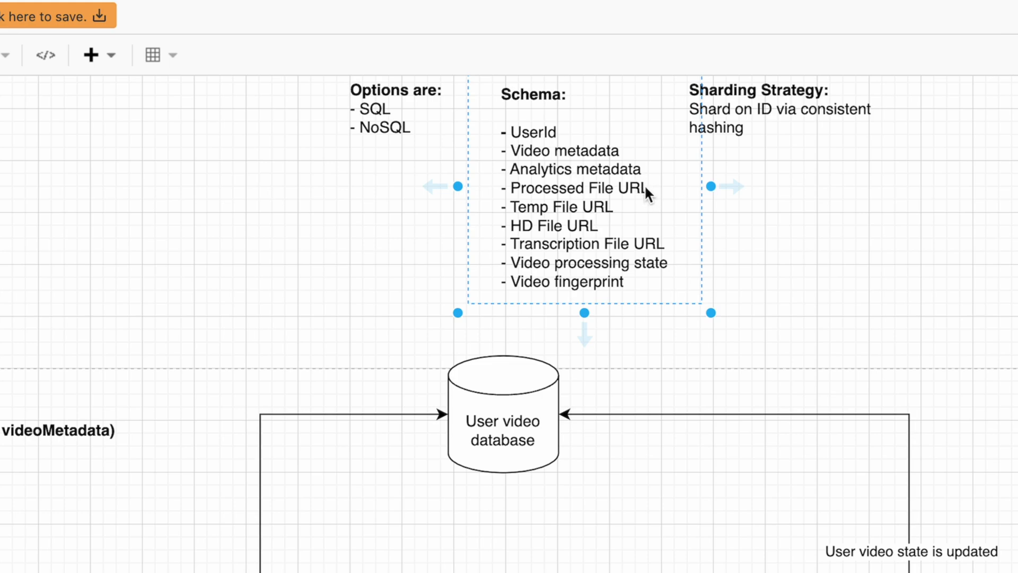
mouse_move(533, 238)
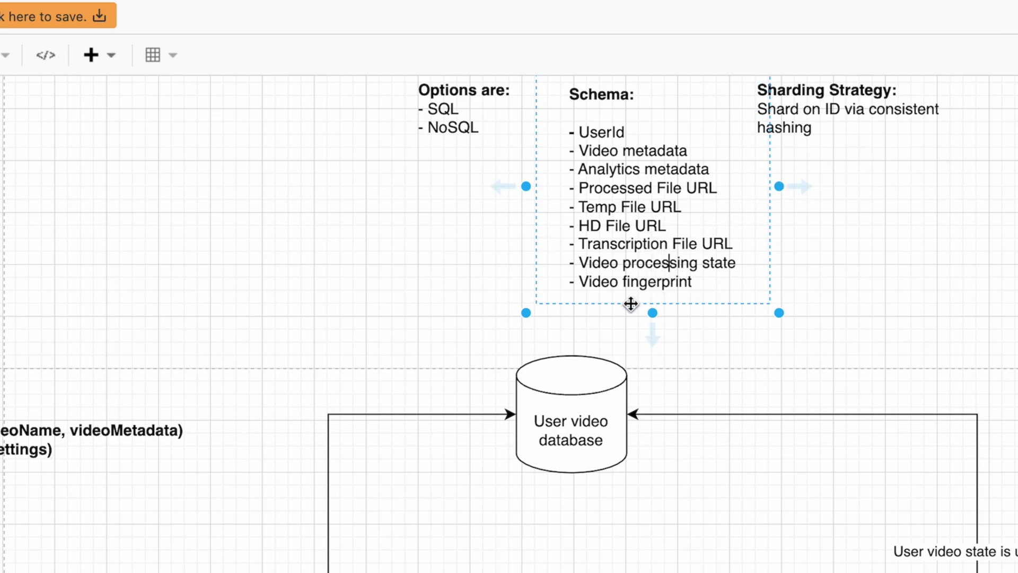
mouse_move(755, 362)
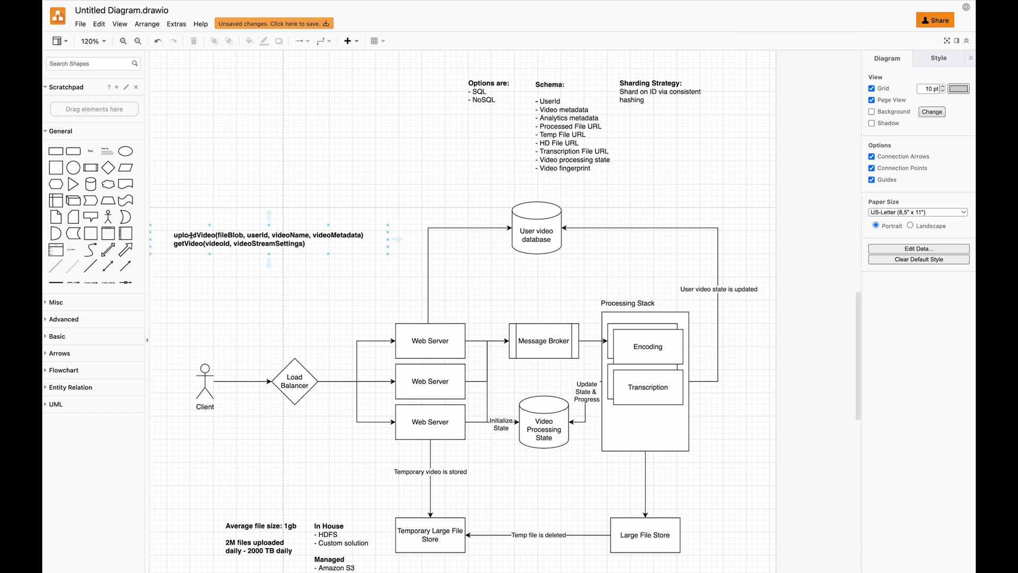
click(247, 333)
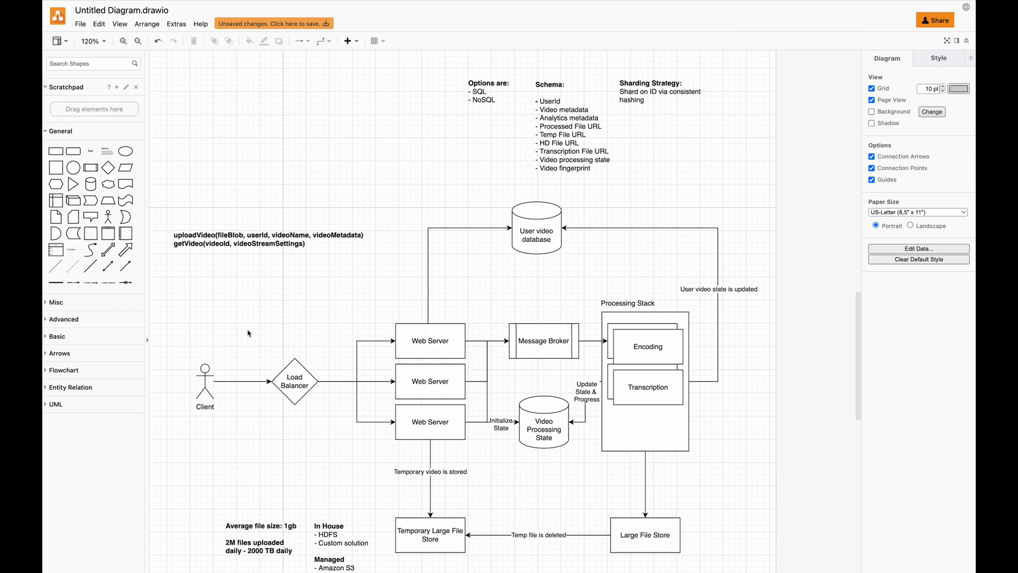
mouse_move(474, 352)
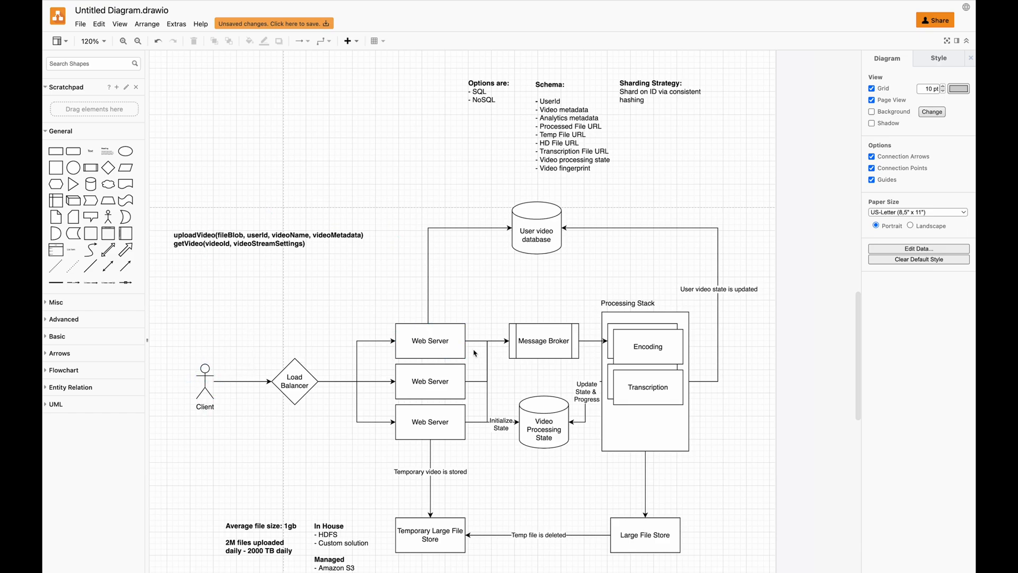
click(430, 341)
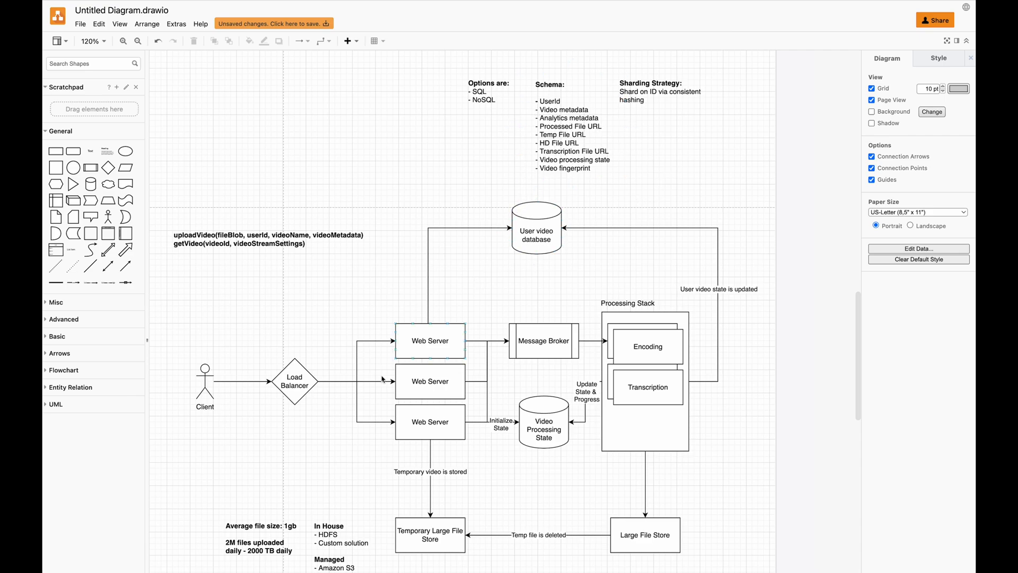
click(430, 421)
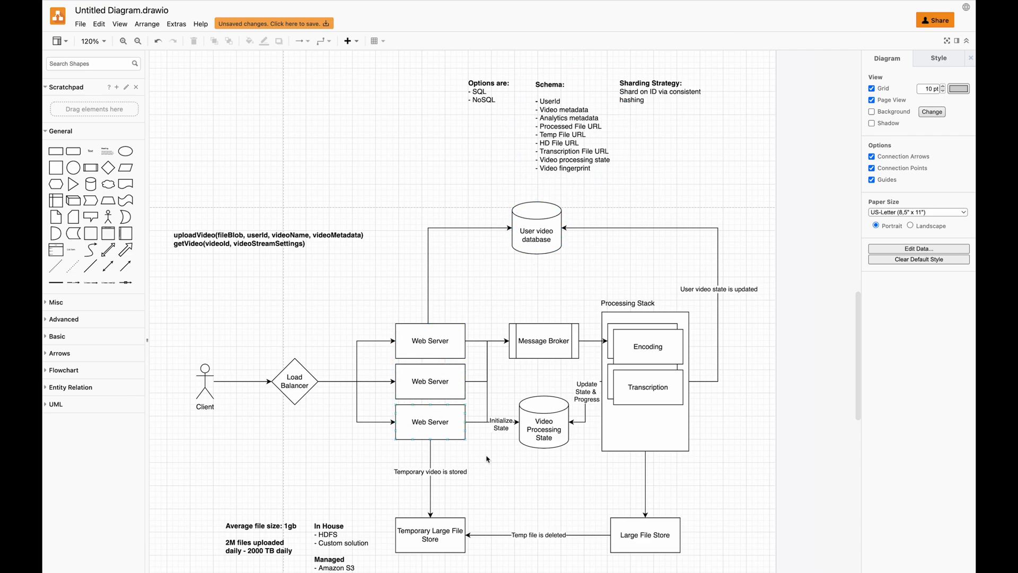
click(644, 535)
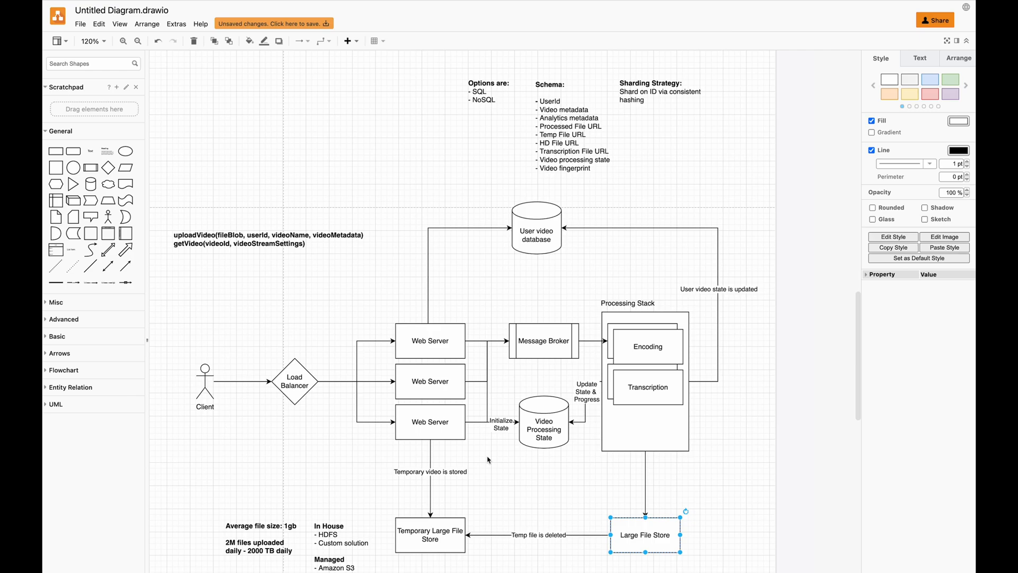
scroll(down, 3)
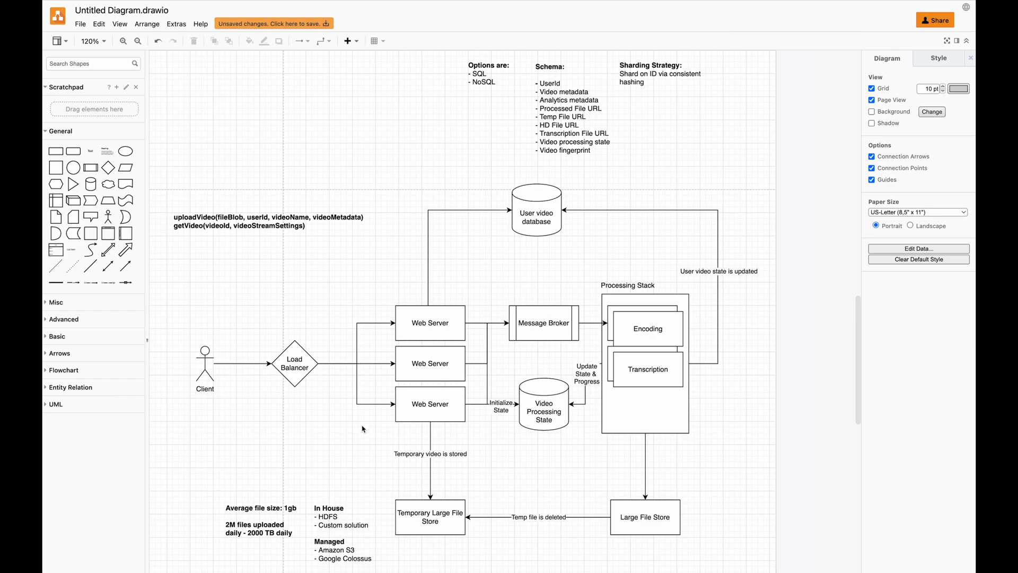
mouse_move(394, 305)
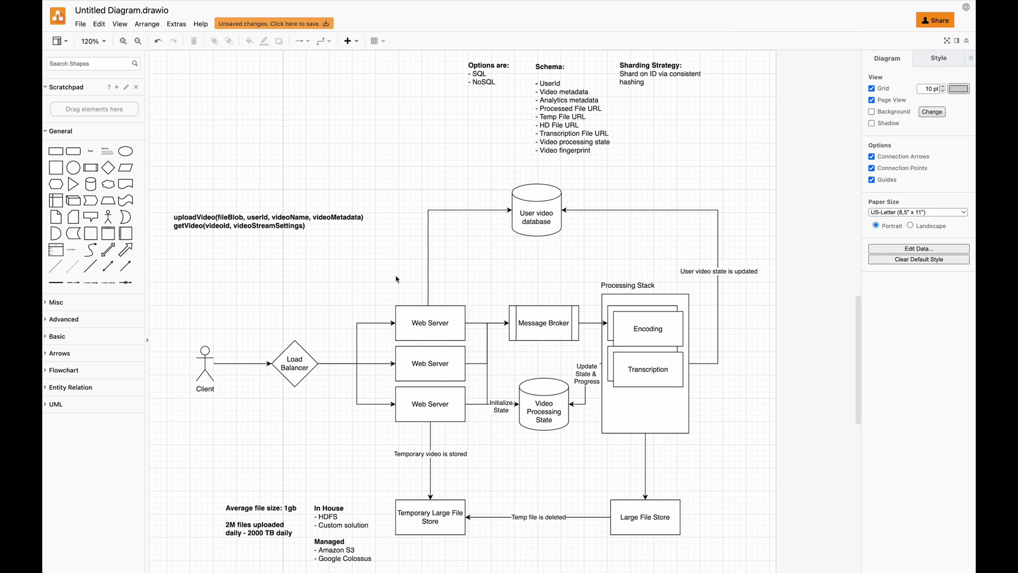
click(430, 403)
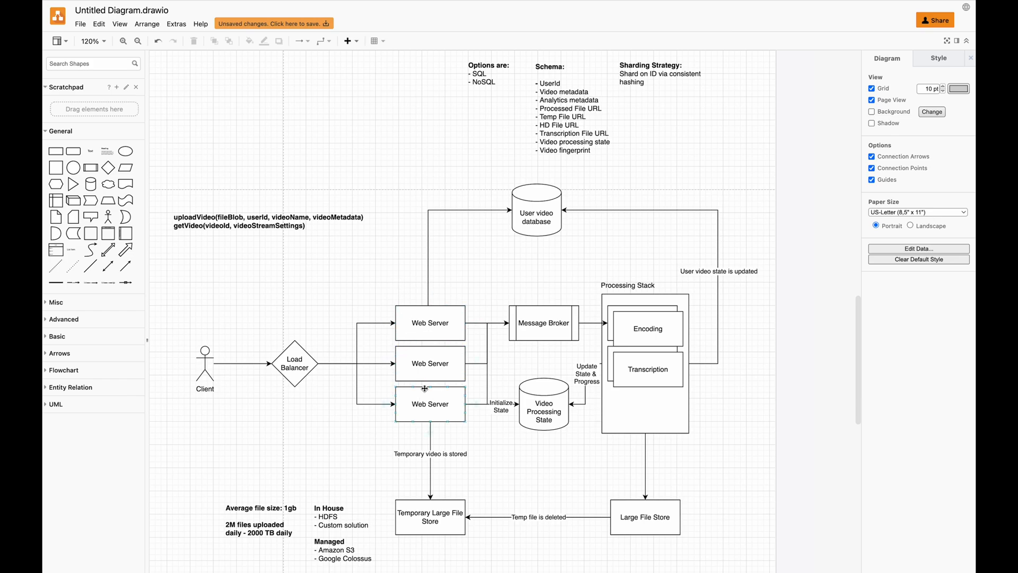
click(430, 403)
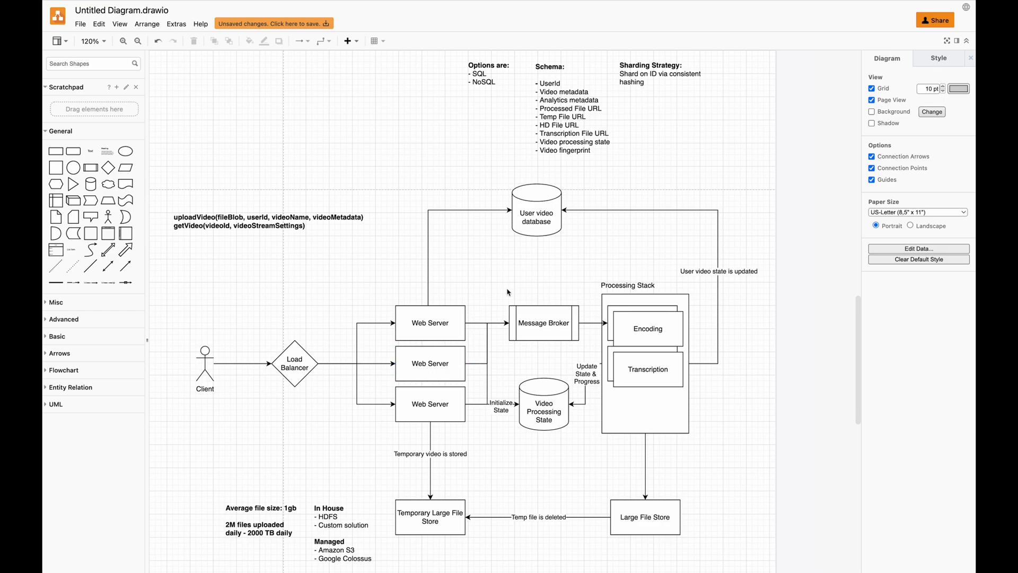
mouse_move(678, 242)
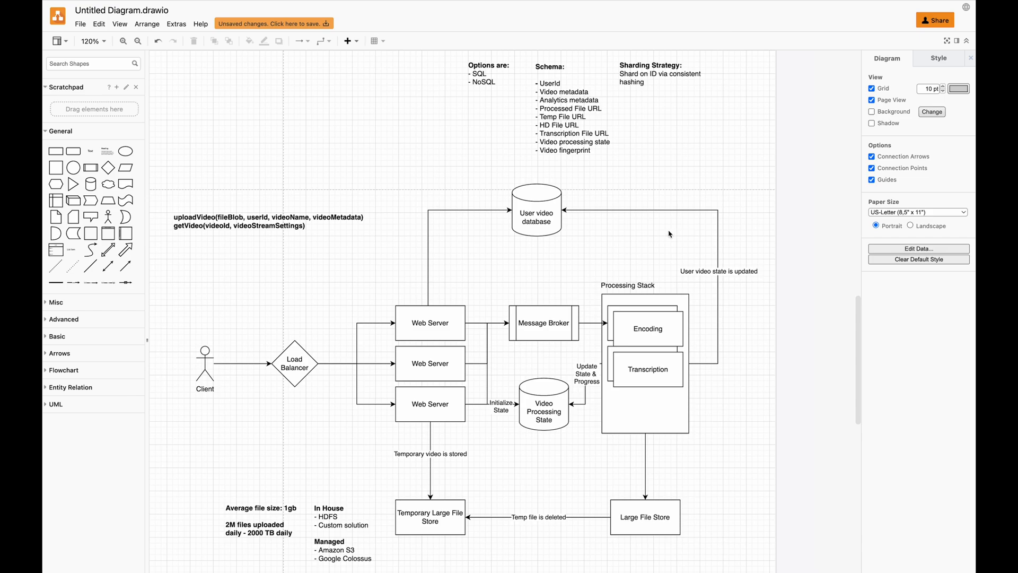
mouse_move(658, 249)
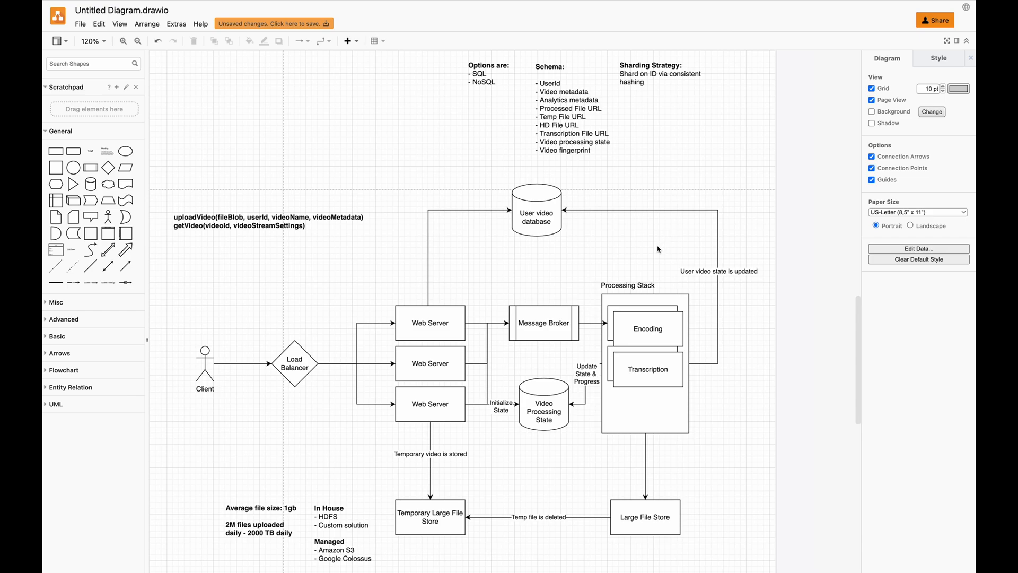
mouse_move(646, 238)
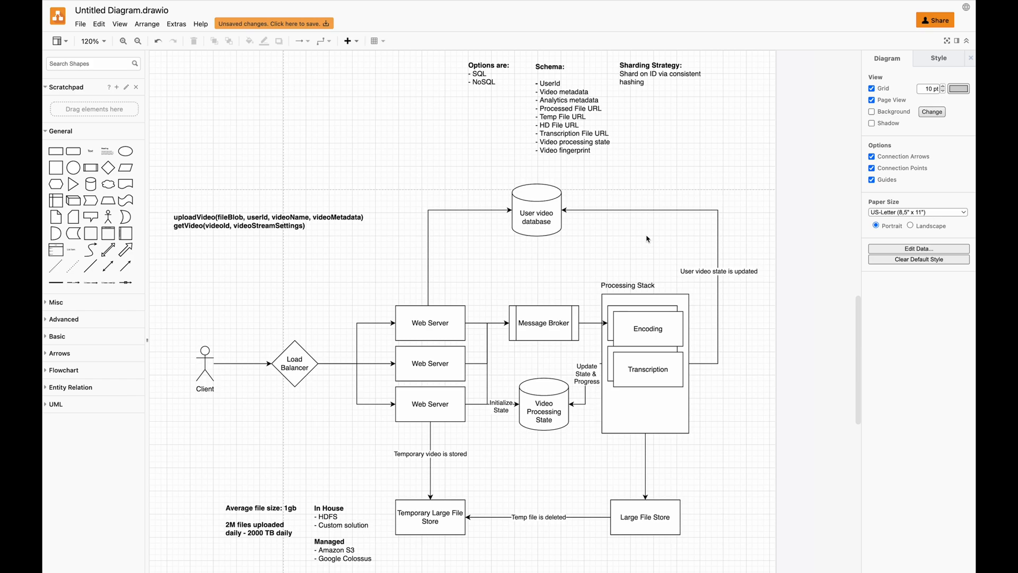
click(648, 369)
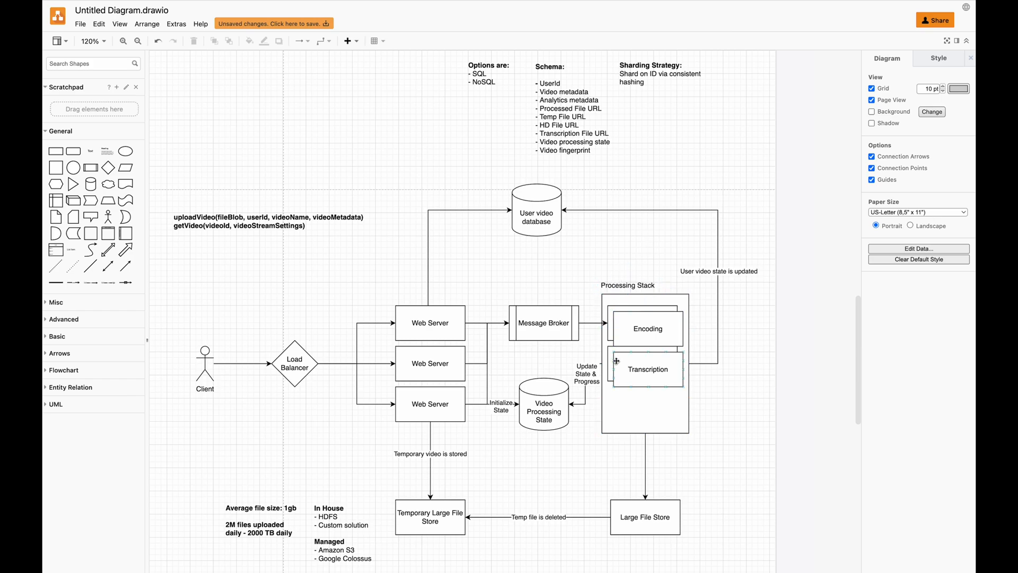
click(647, 369)
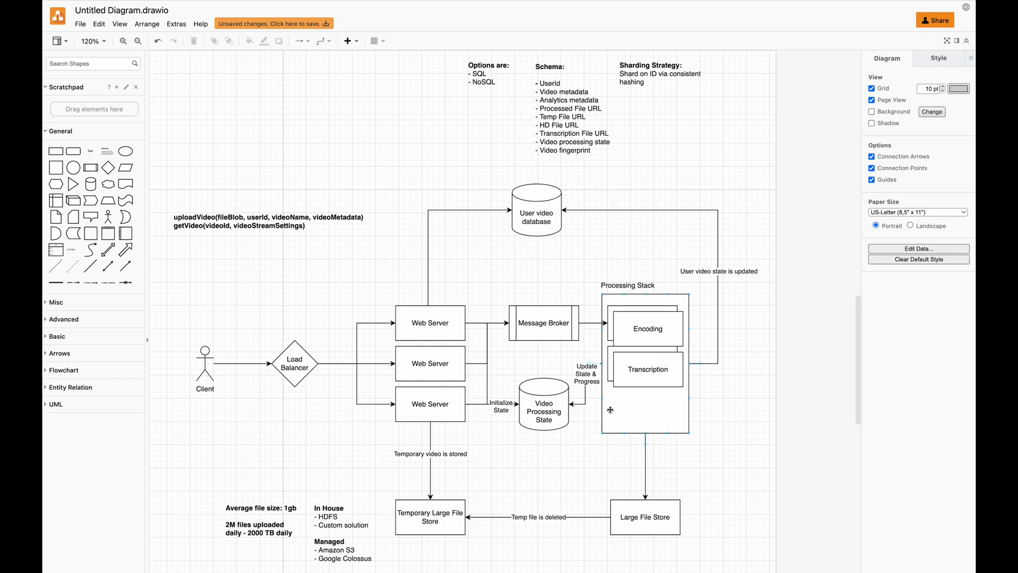
click(647, 369)
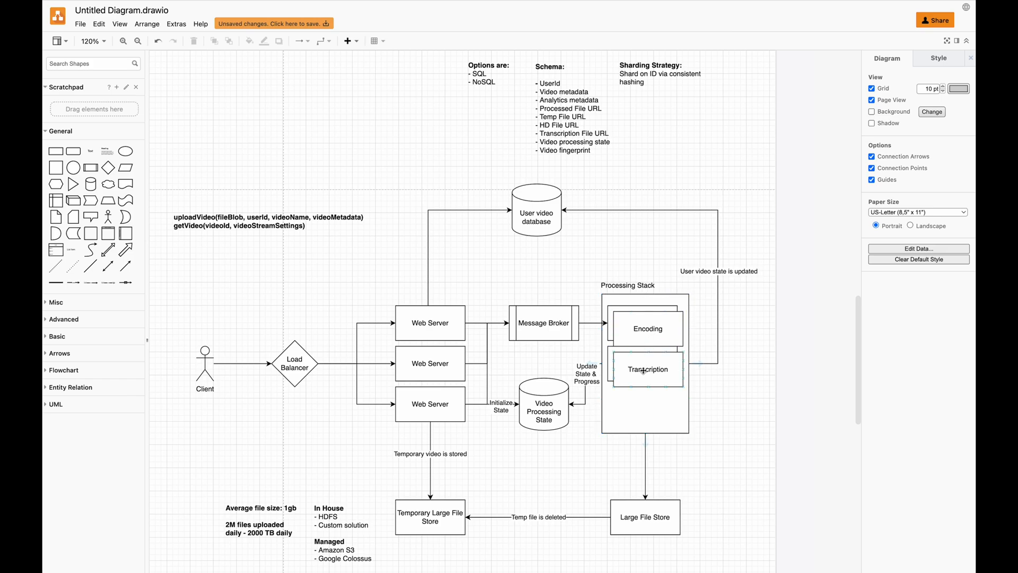
click(647, 370)
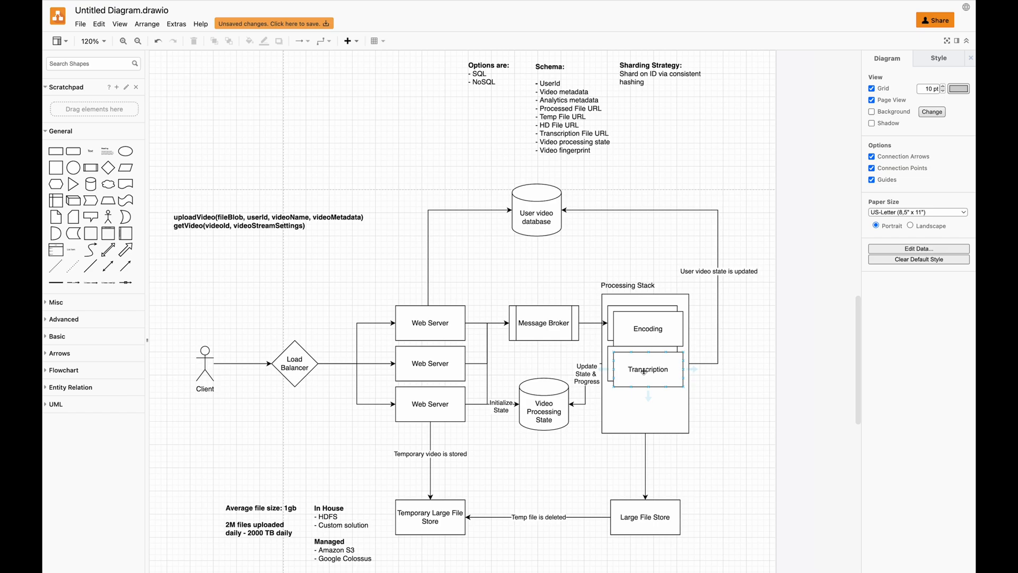
click(648, 327)
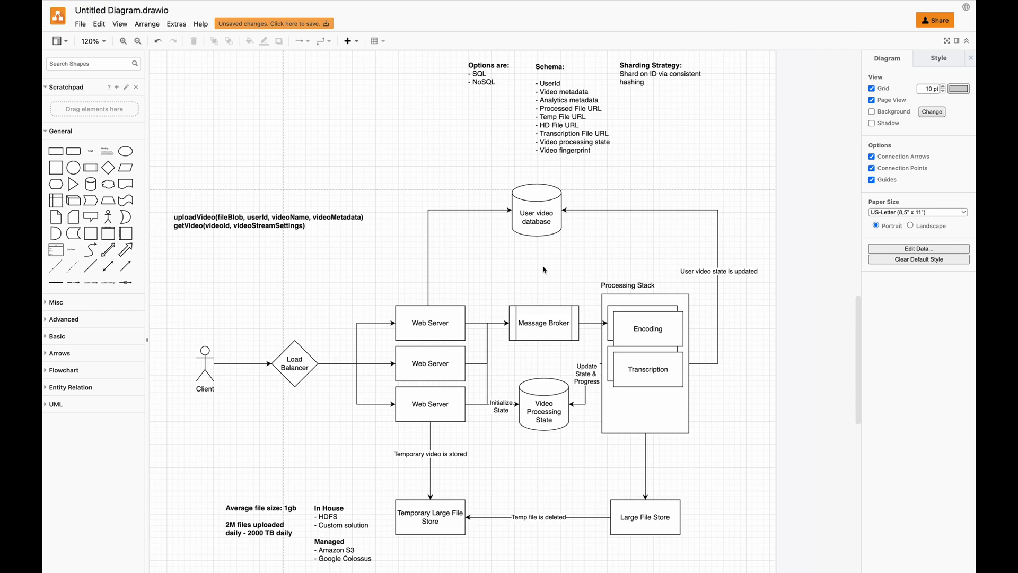
mouse_move(536, 275)
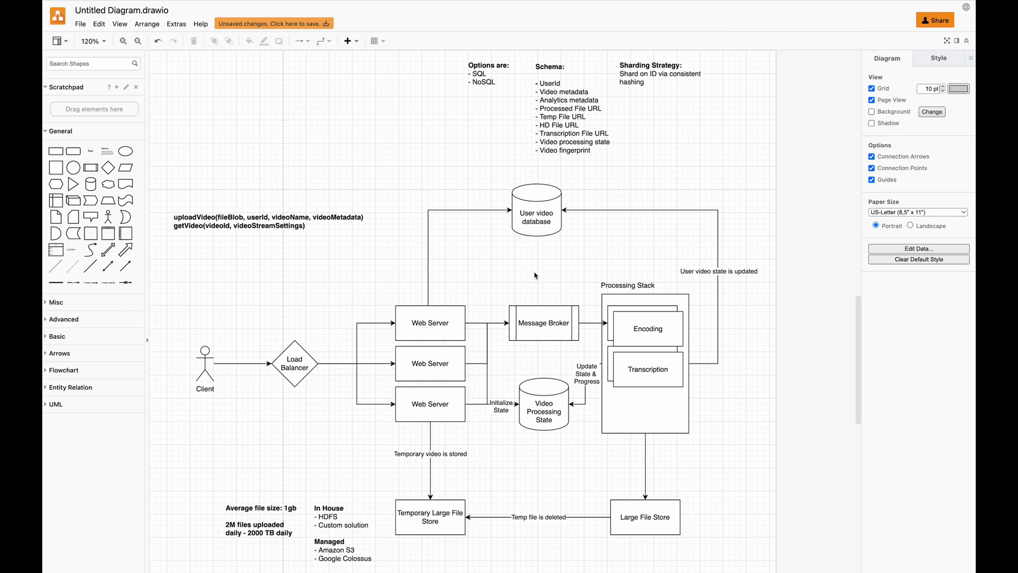
mouse_move(517, 297)
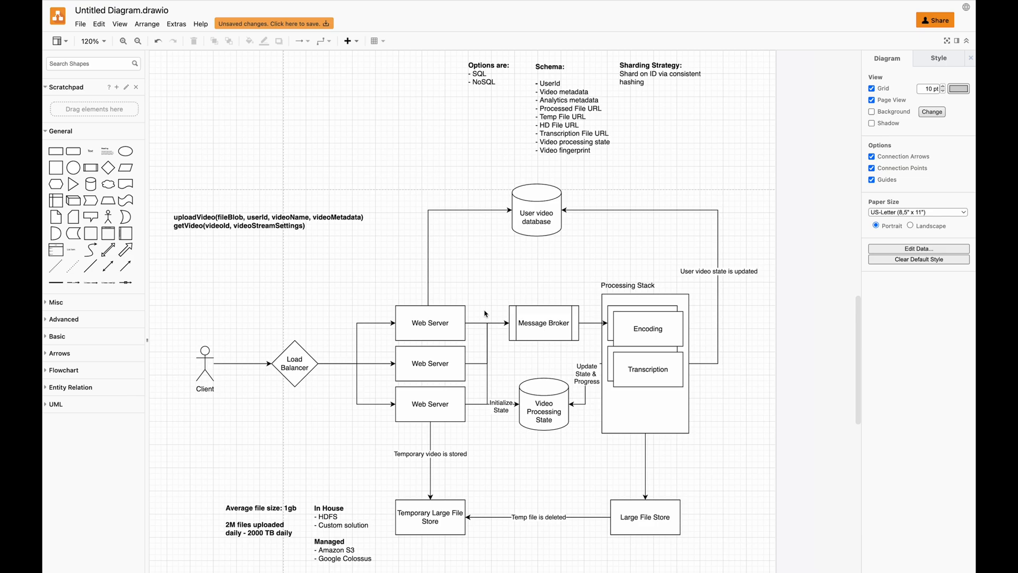
click(430, 323)
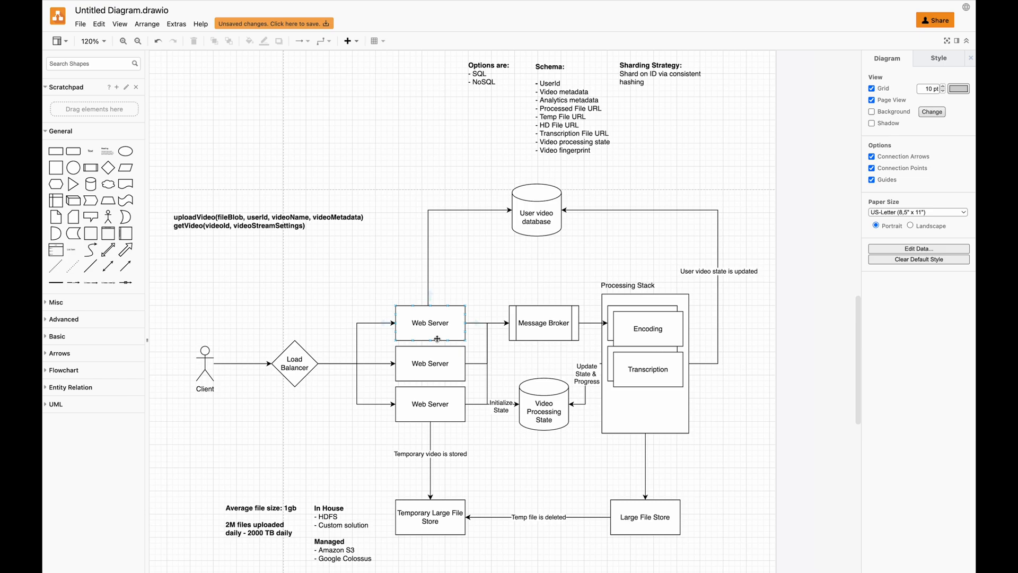
click(430, 402)
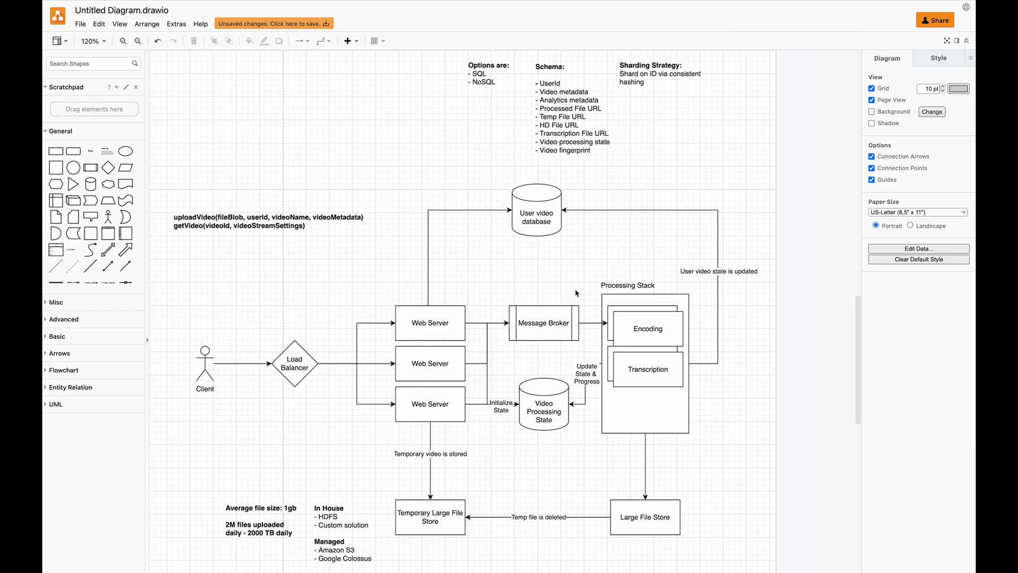
click(647, 328)
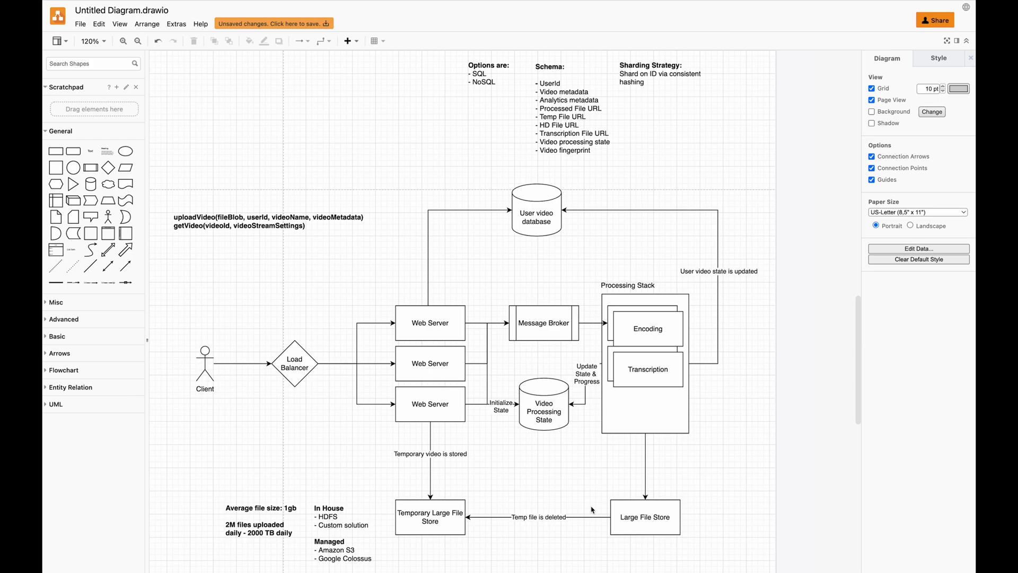
mouse_move(590, 502)
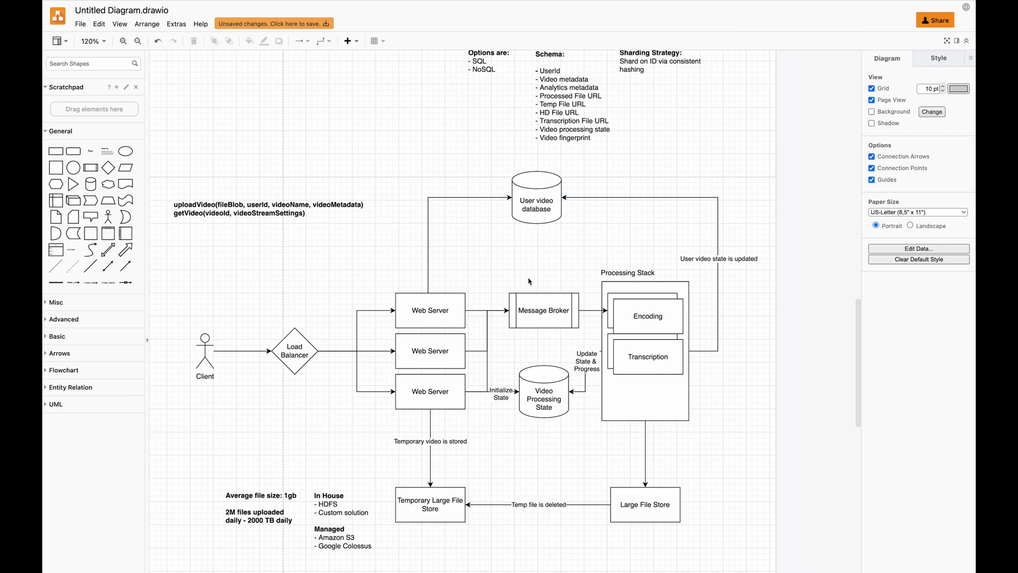
mouse_move(523, 271)
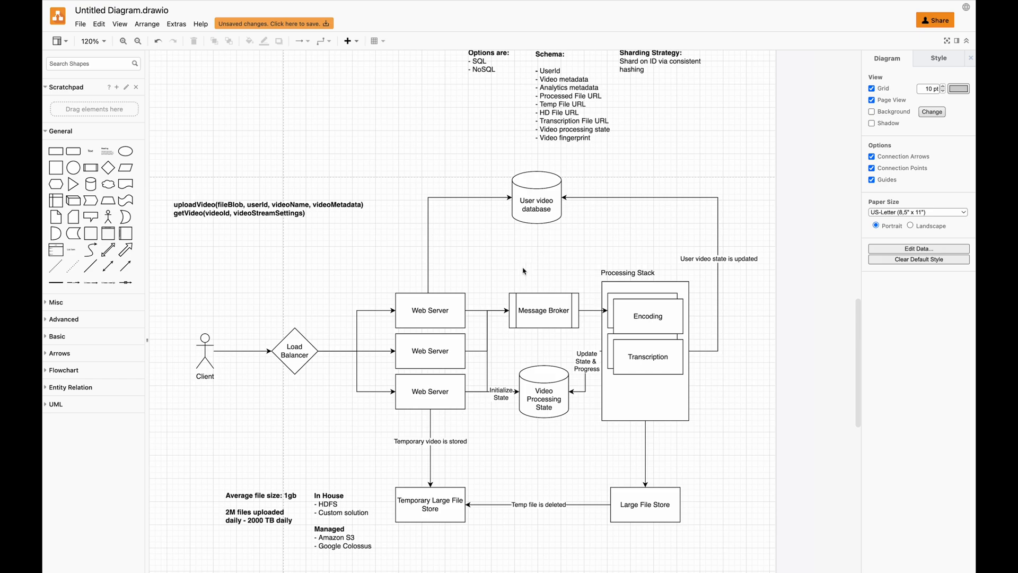
click(430, 350)
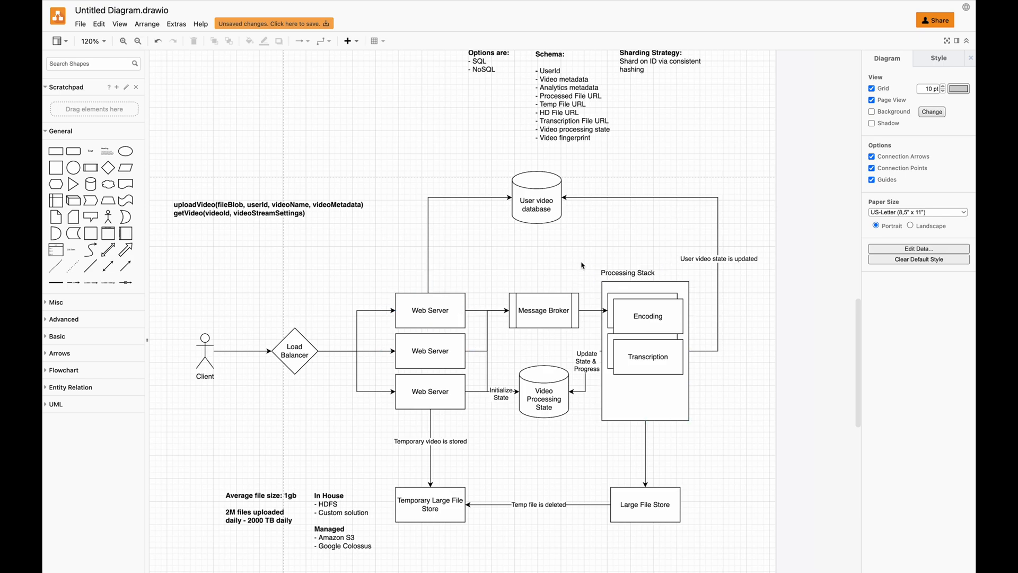
scroll(down, 3)
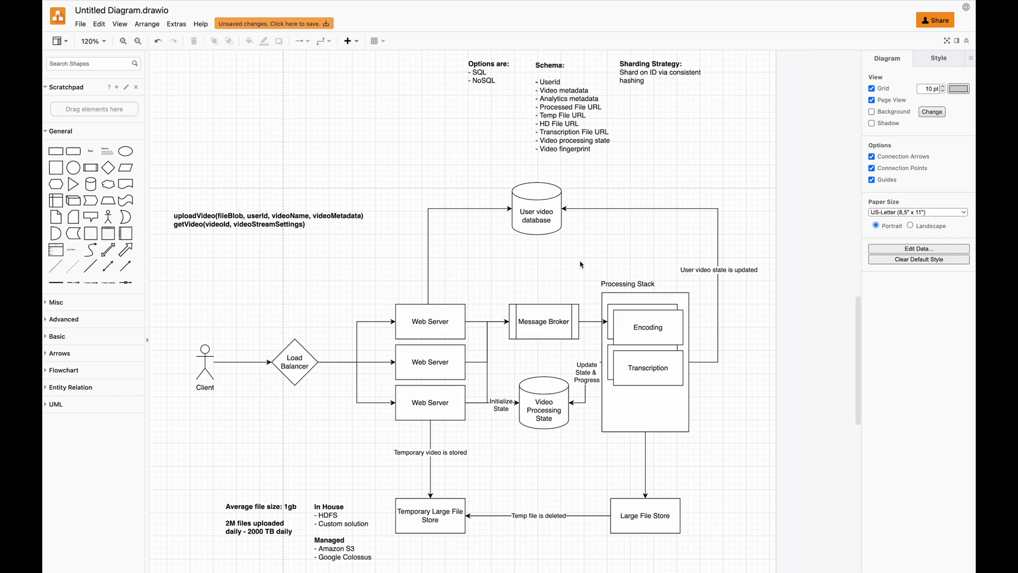
mouse_move(383, 428)
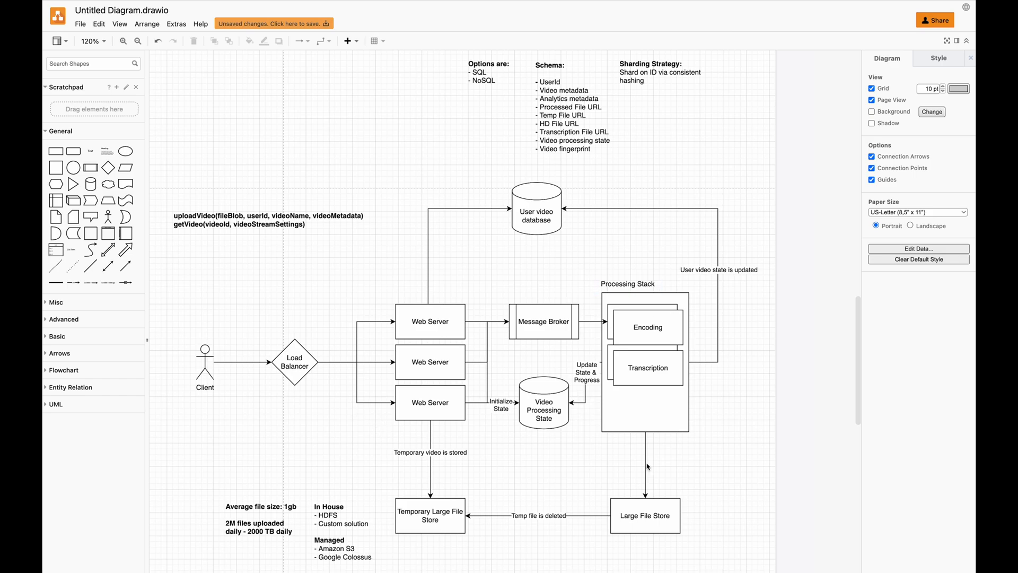
mouse_move(513, 256)
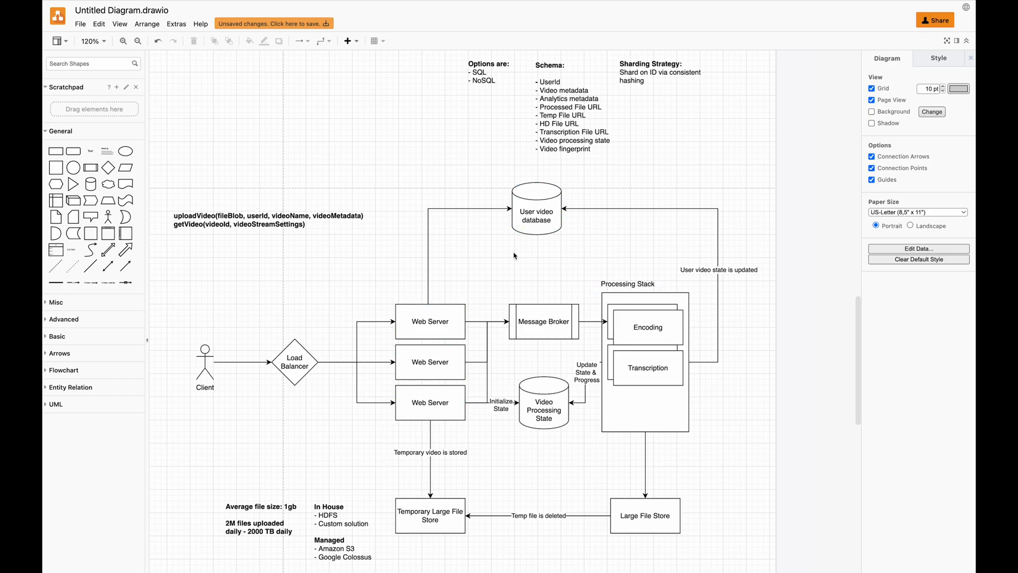
click(430, 362)
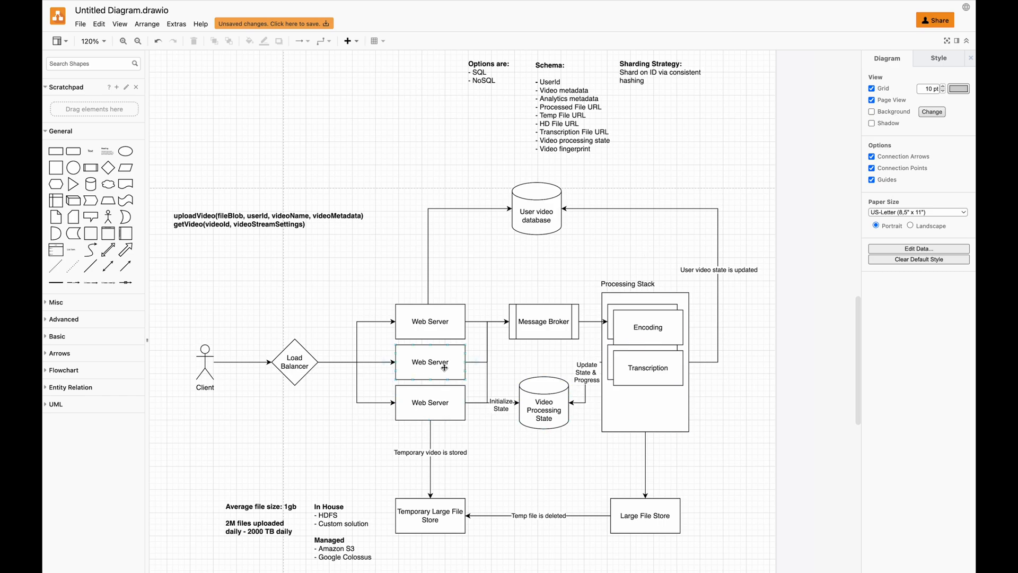
click(430, 361)
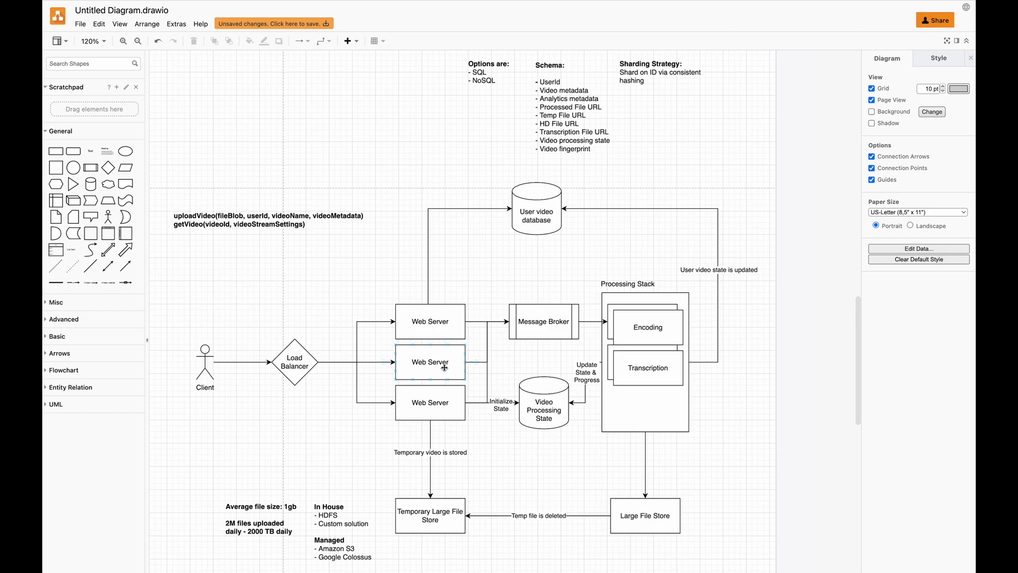